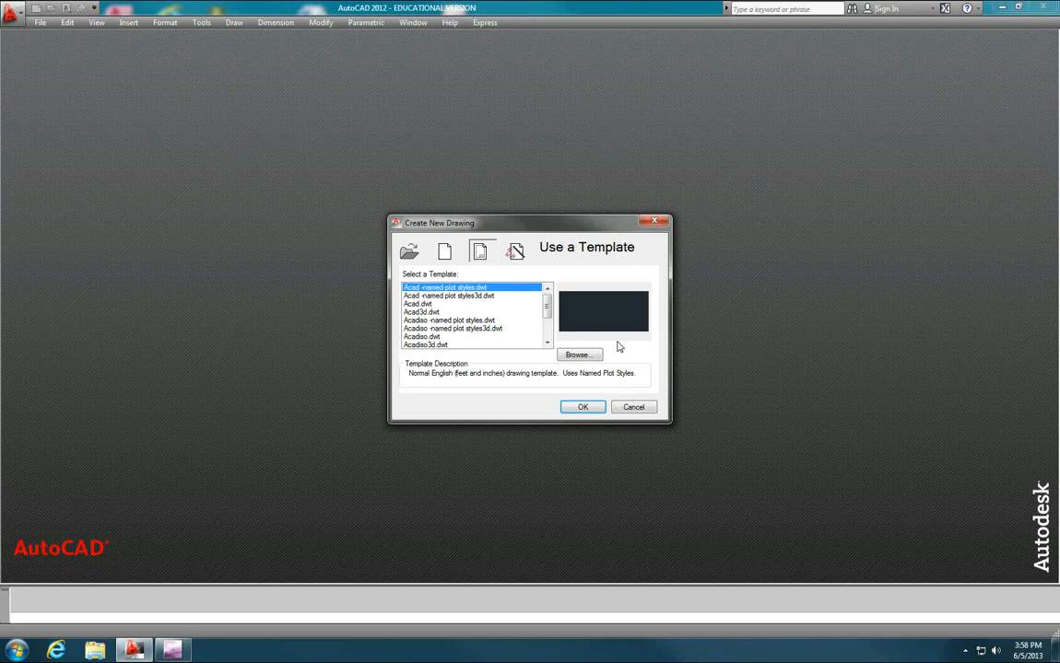
{"action": "mouse_move", "coordinate": [595, 338]}
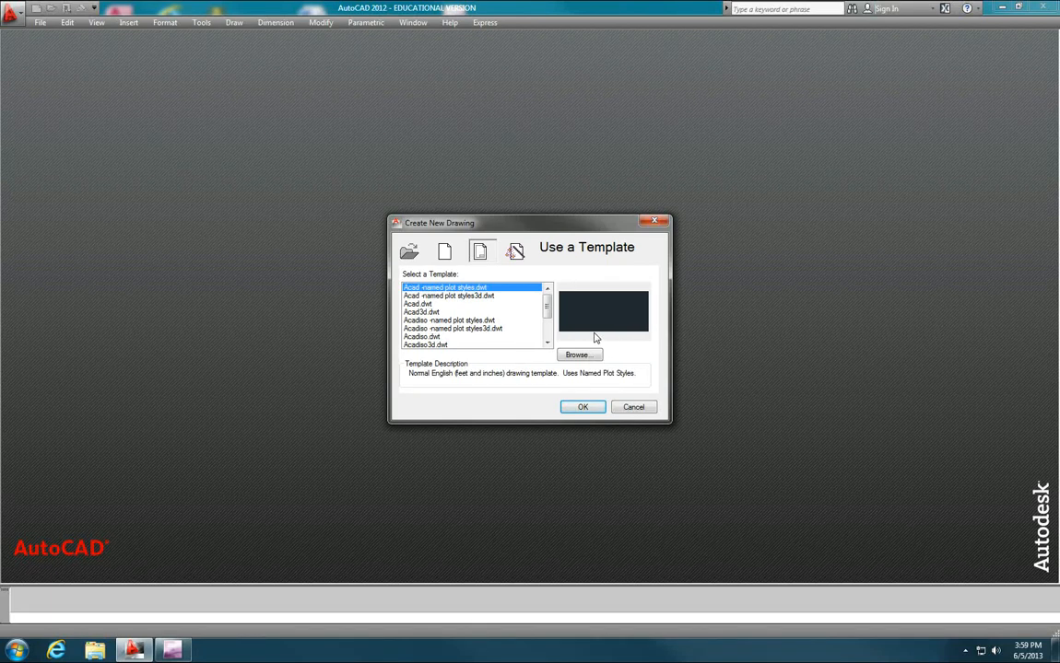
{"action": "mouse_move", "coordinate": [414, 336]}
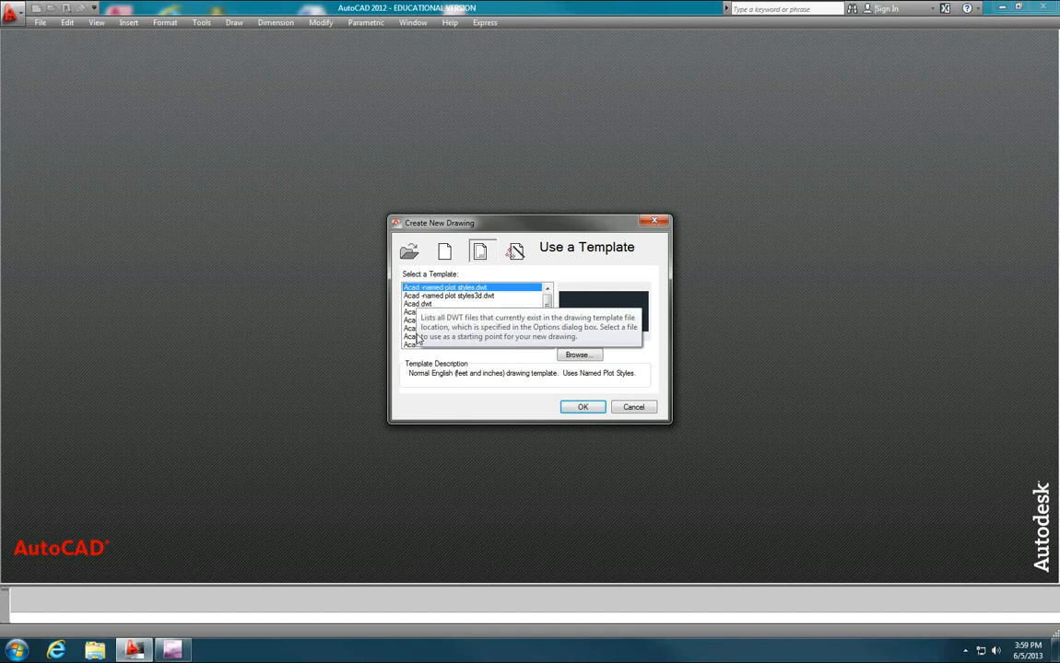
Start a new drawing from the Desktop's Class Template - A Size Sheet.dwt
{"action": "left_click", "coordinate": [579, 355]}
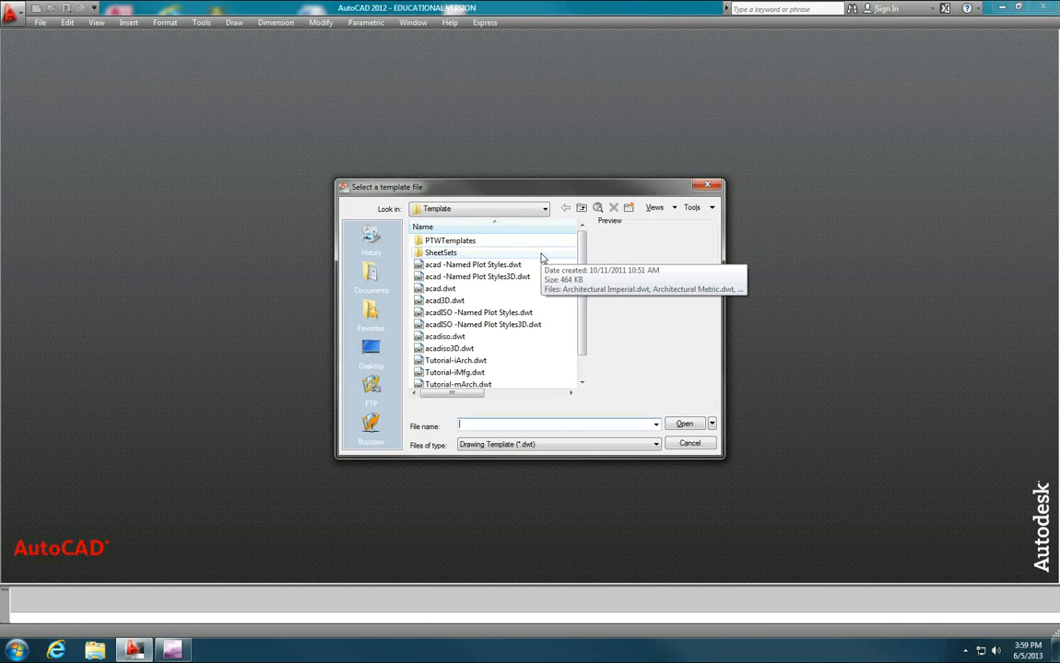
{"action": "left_click", "coordinate": [544, 208]}
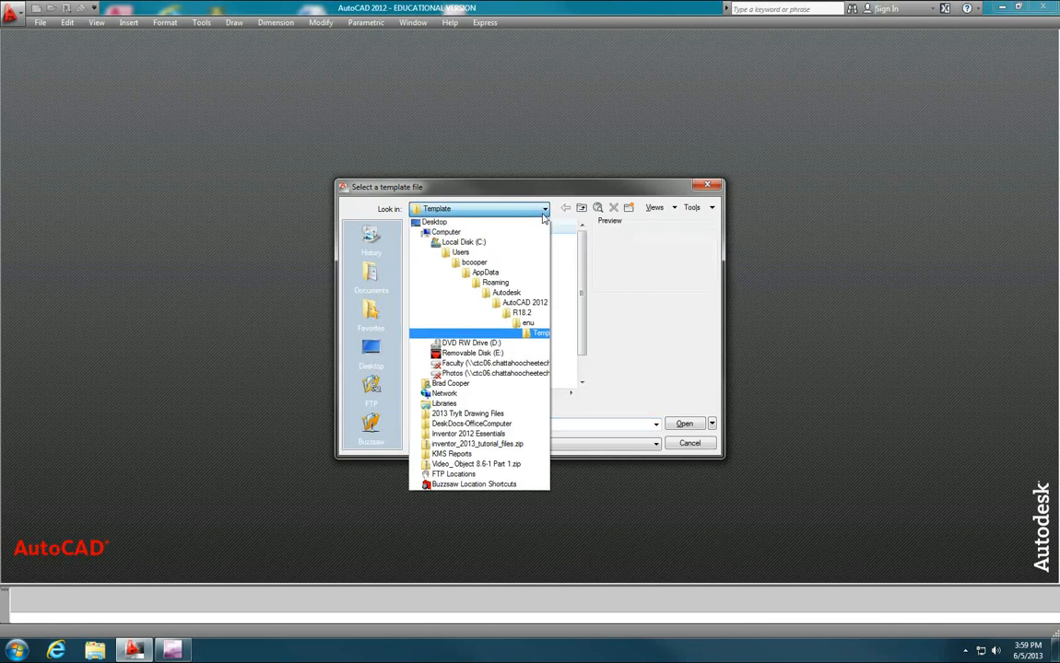
{"action": "left_click", "coordinate": [434, 221]}
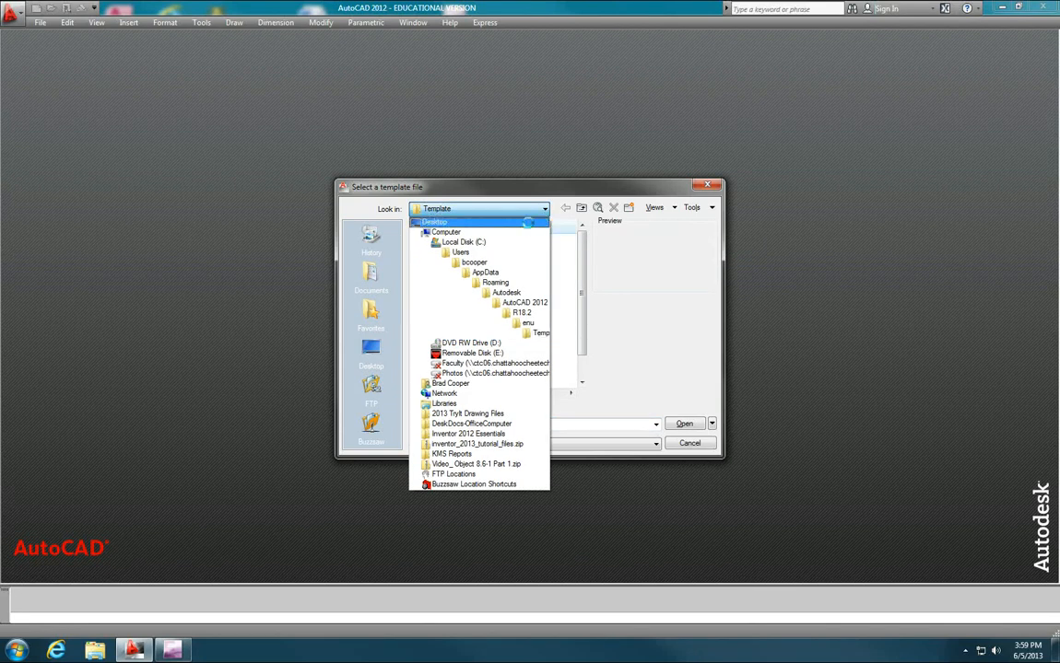
{"action": "left_click", "coordinate": [435, 221]}
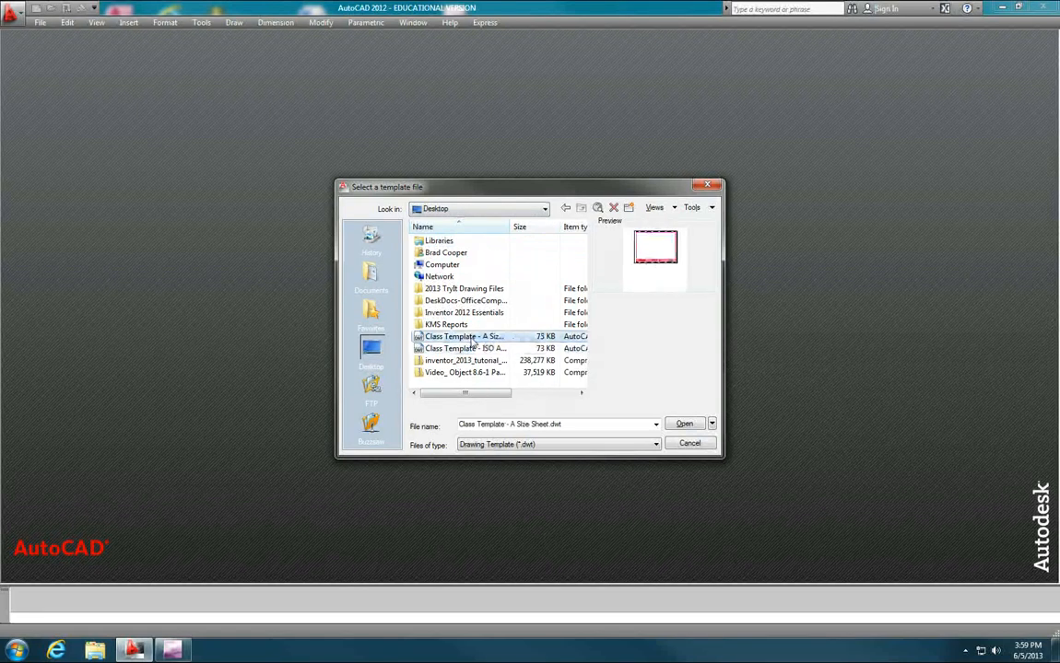
{"action": "left_click", "coordinate": [684, 423]}
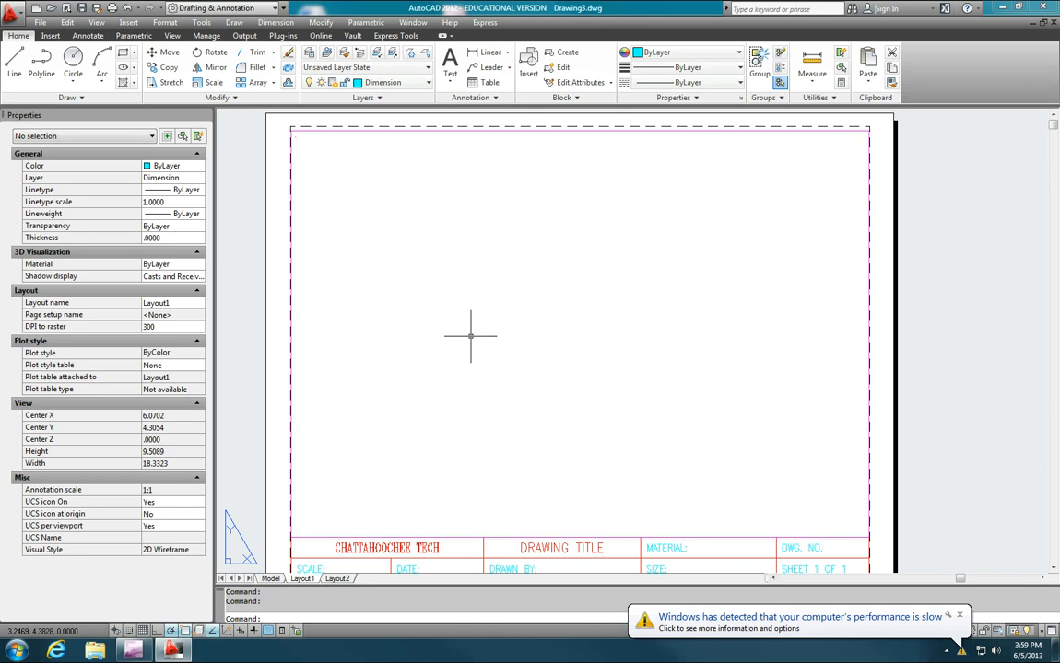
{"action": "mouse_move", "coordinate": [1030, 410]}
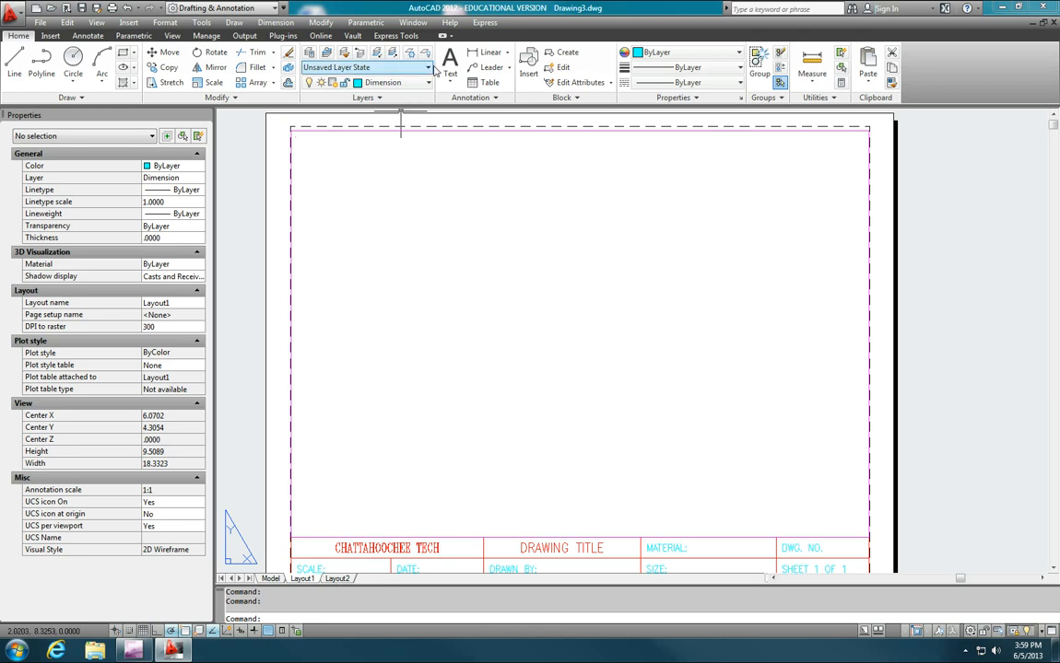
Review the template's layer list, leaving Dimension as the current layer
{"action": "left_click", "coordinate": [427, 82]}
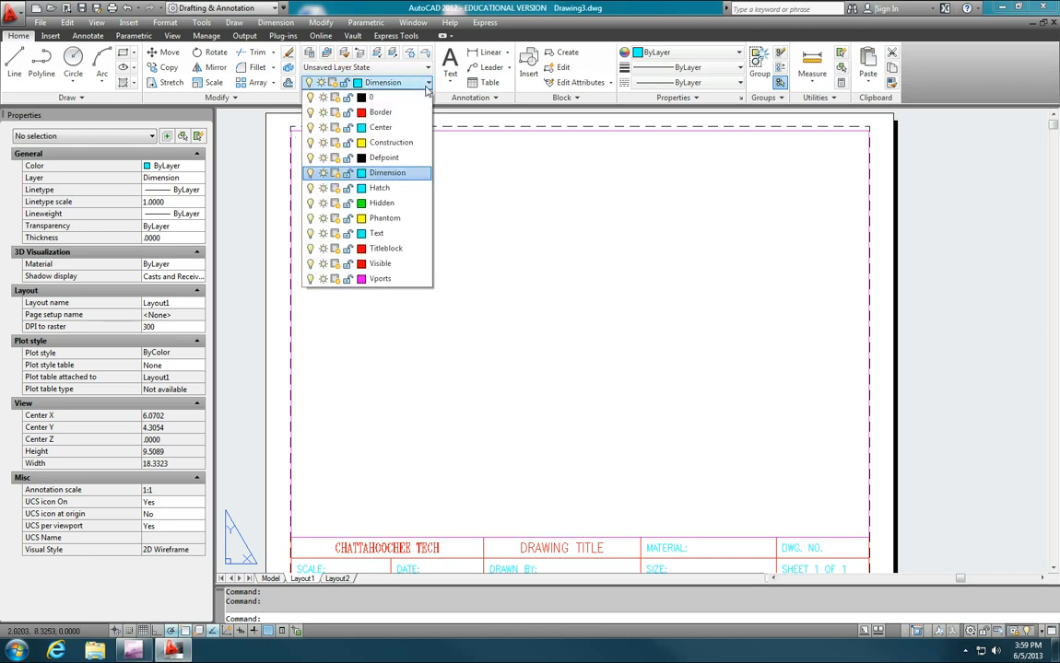
{"action": "mouse_move", "coordinate": [381, 203]}
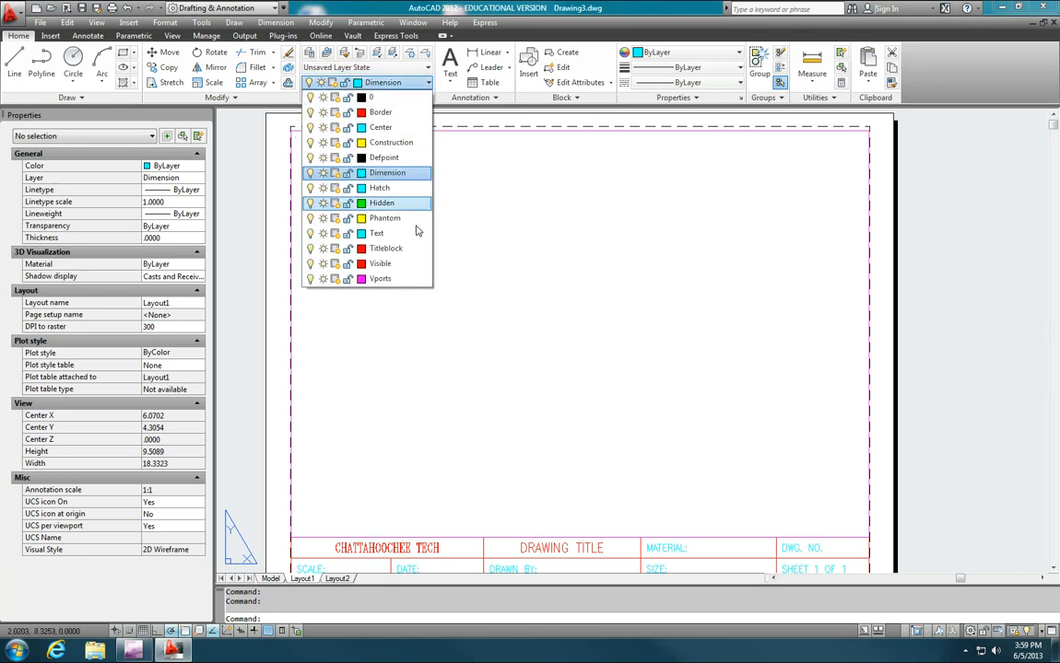
{"action": "mouse_move", "coordinate": [413, 279]}
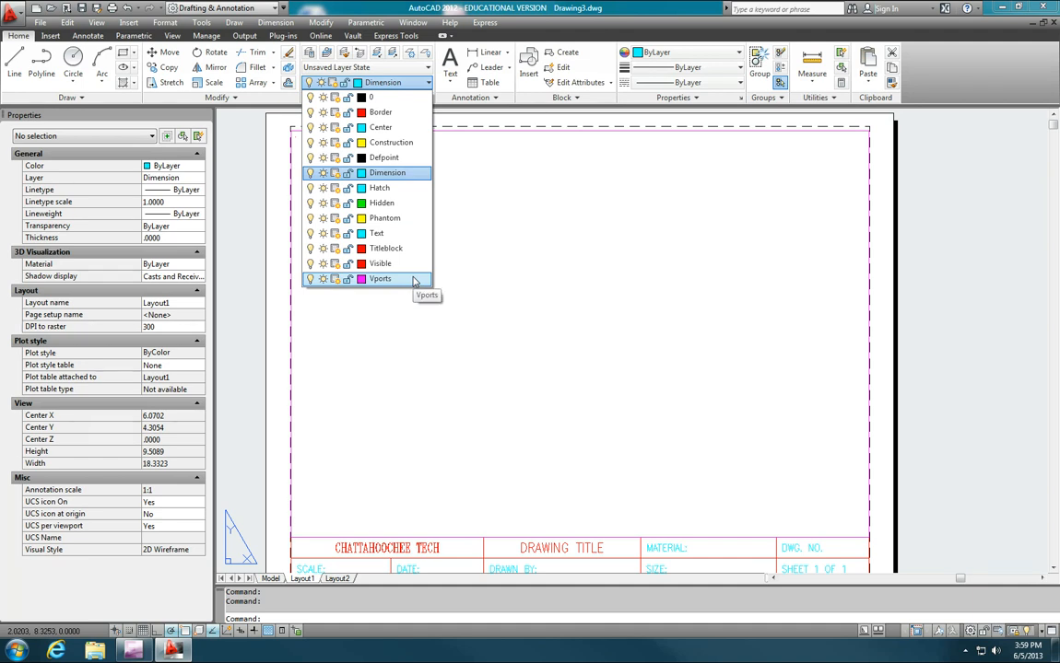
{"action": "left_click", "coordinate": [381, 278]}
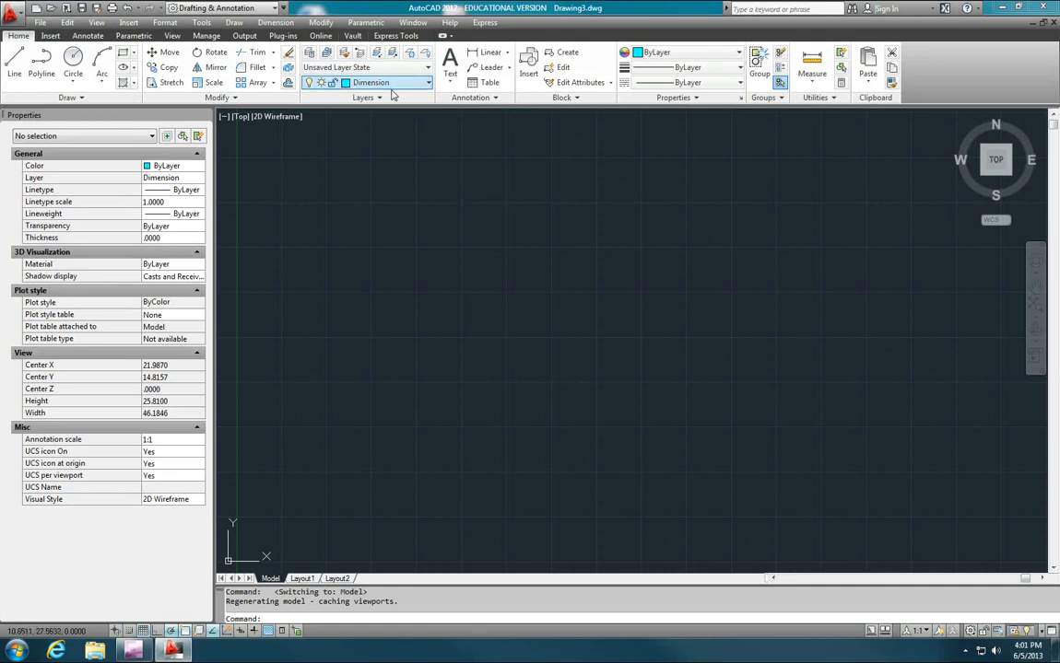
Make Visible the current layer and place the first point of a line
{"action": "left_click", "coordinate": [427, 82]}
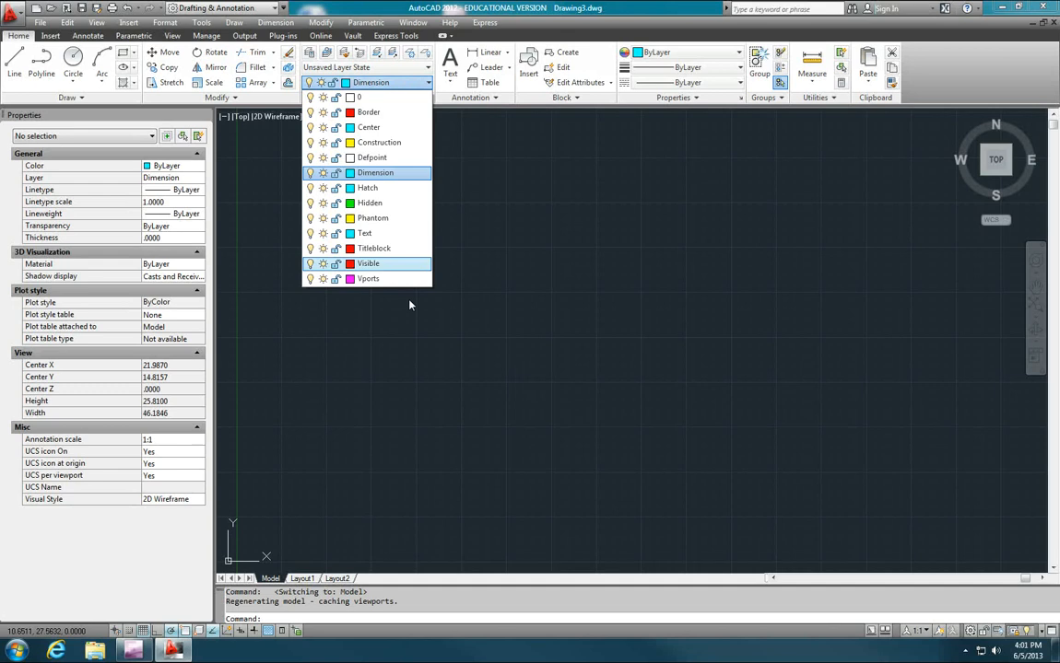
{"action": "left_click", "coordinate": [367, 263]}
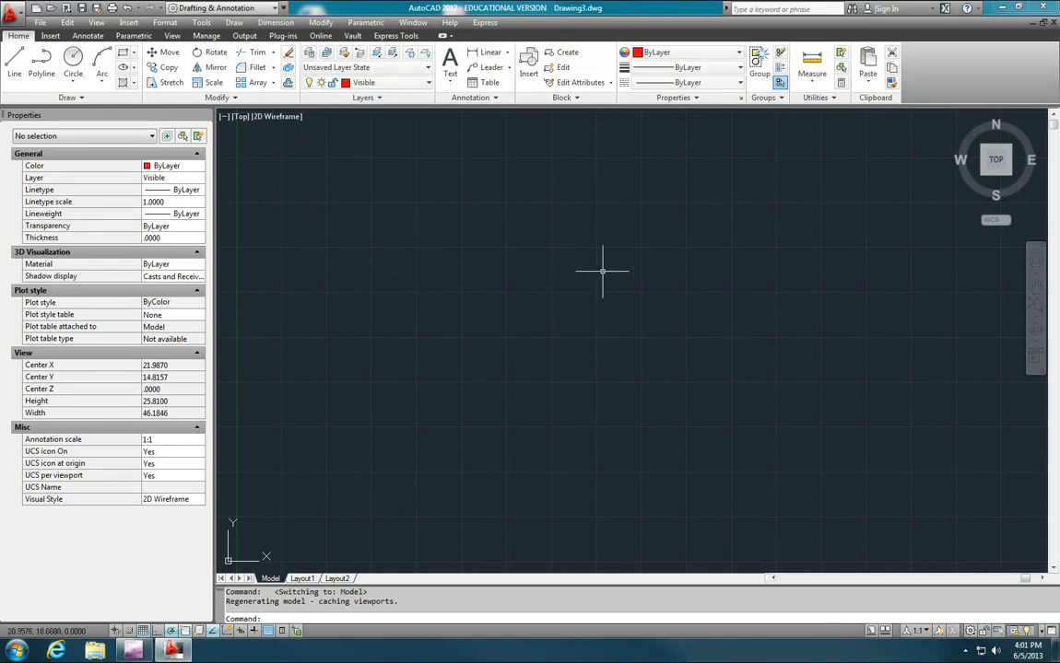
{"action": "mouse_move", "coordinate": [609, 283]}
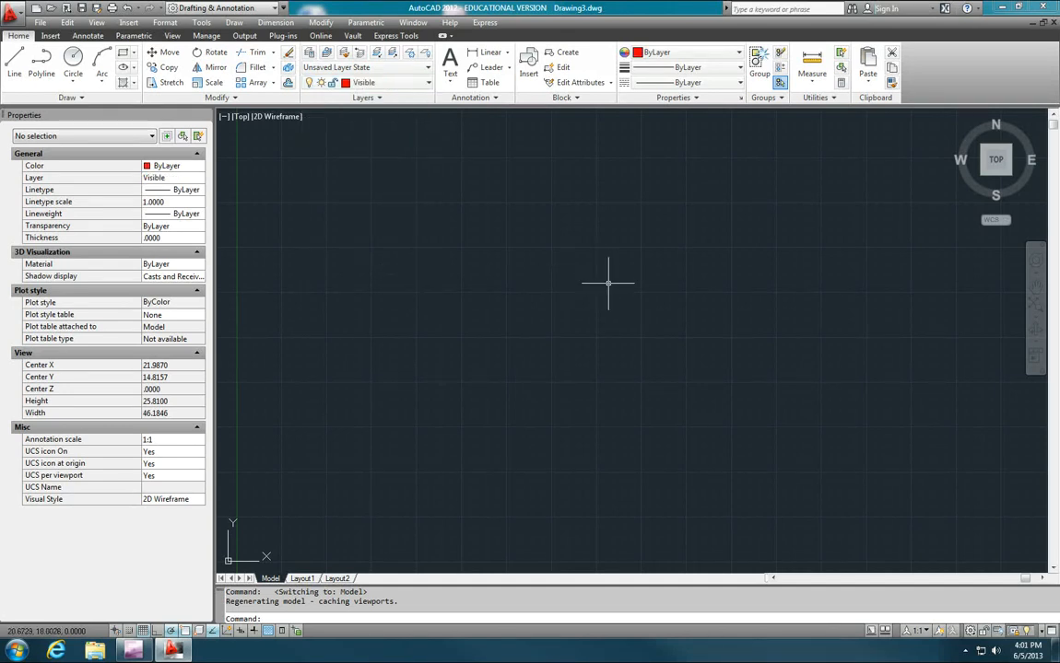
{"action": "mouse_move", "coordinate": [550, 352]}
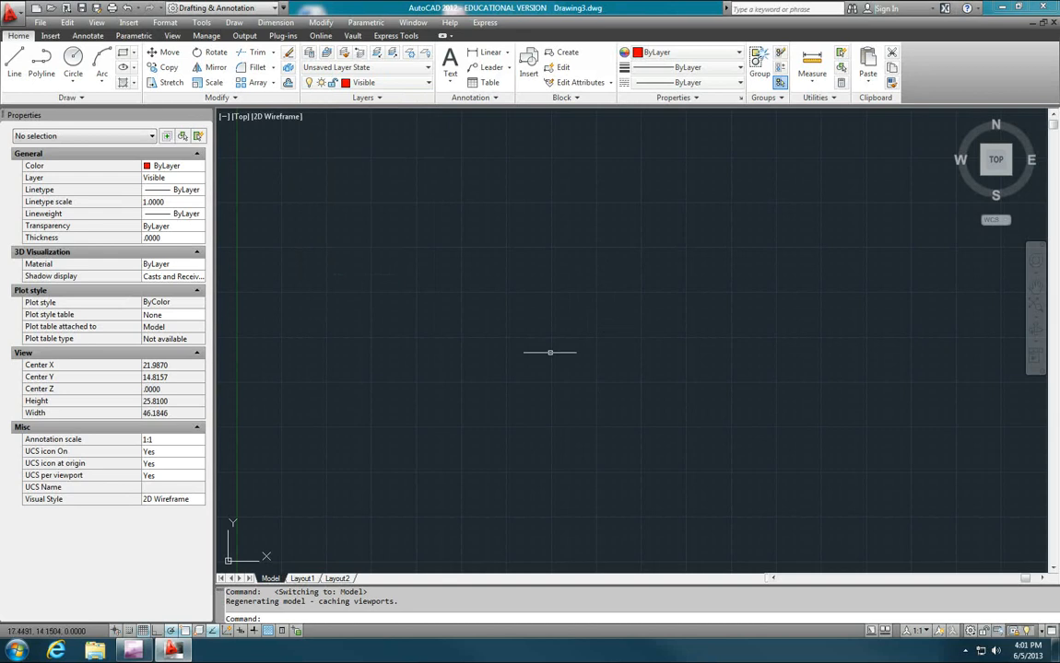
{"action": "mouse_move", "coordinate": [566, 362]}
{"action": "type", "text": "l"}
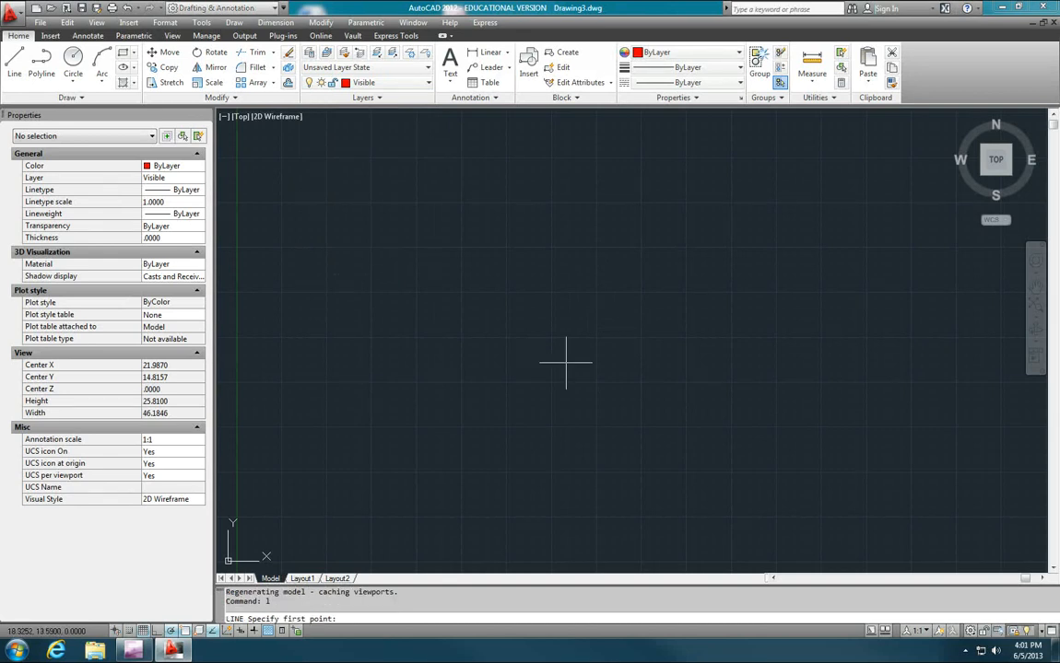
{"action": "left_click", "coordinate": [565, 363]}
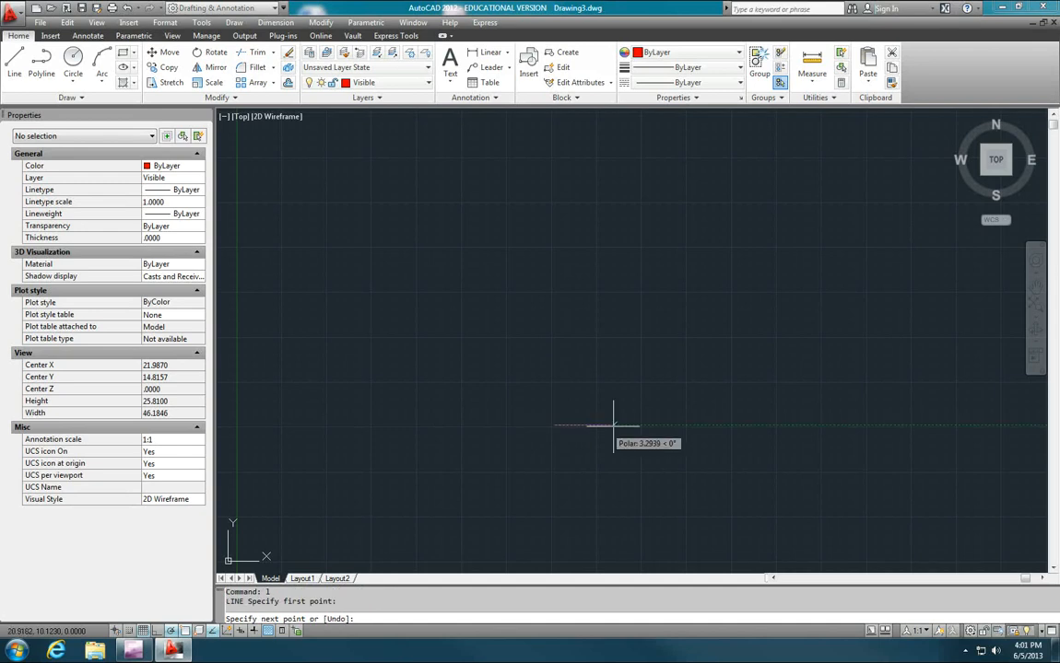
{"action": "mouse_move", "coordinate": [615, 424]}
{"action": "type", "text": "1.75"}
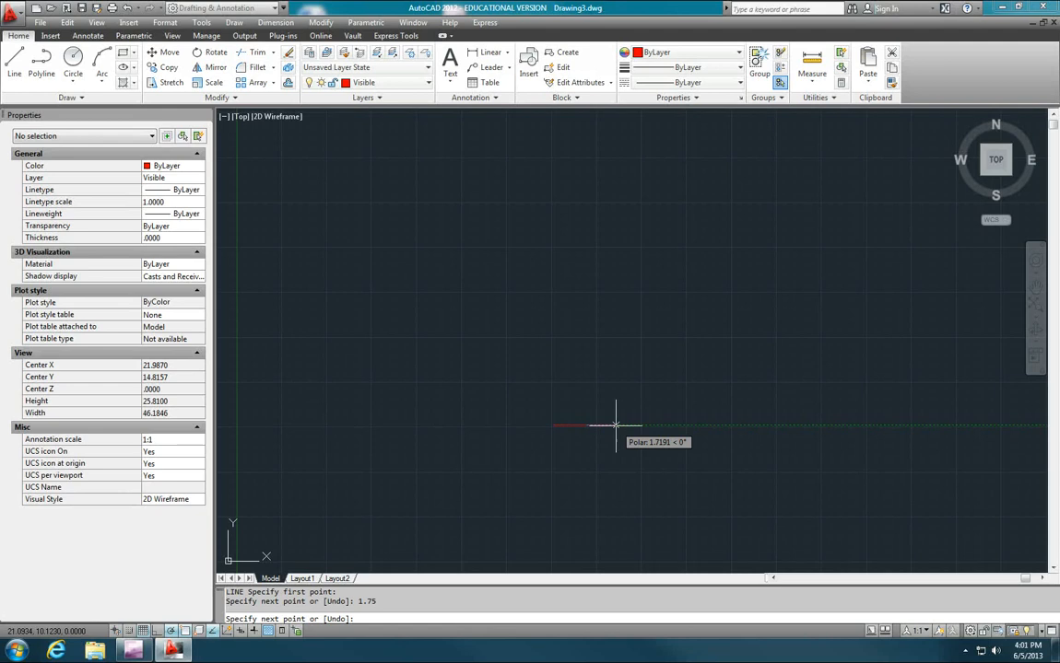
End the line and offset the red line 0.38 upward as a parallel copy
{"action": "key", "text": "Escape"}
{"action": "type", "text": ".38"}
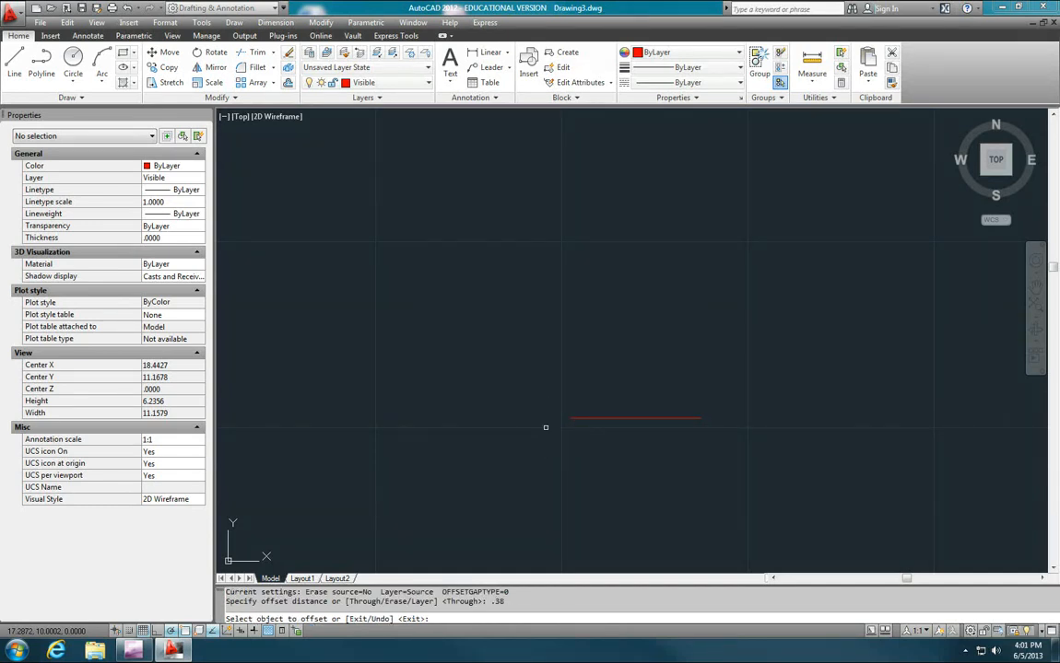
{"action": "left_click", "coordinate": [636, 419]}
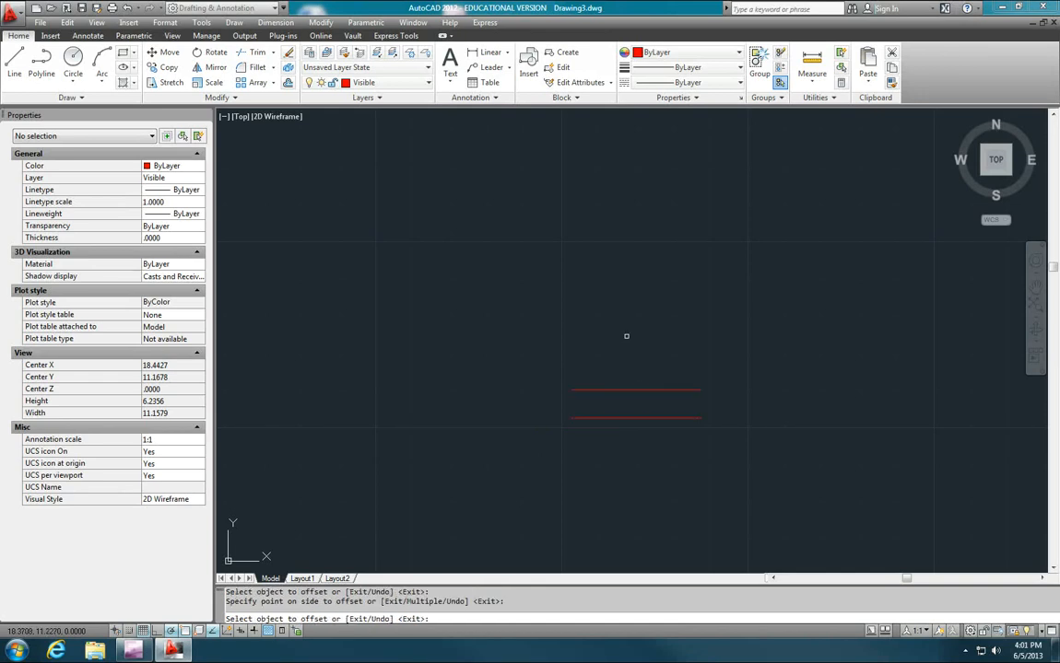
{"action": "key", "text": "Escape"}
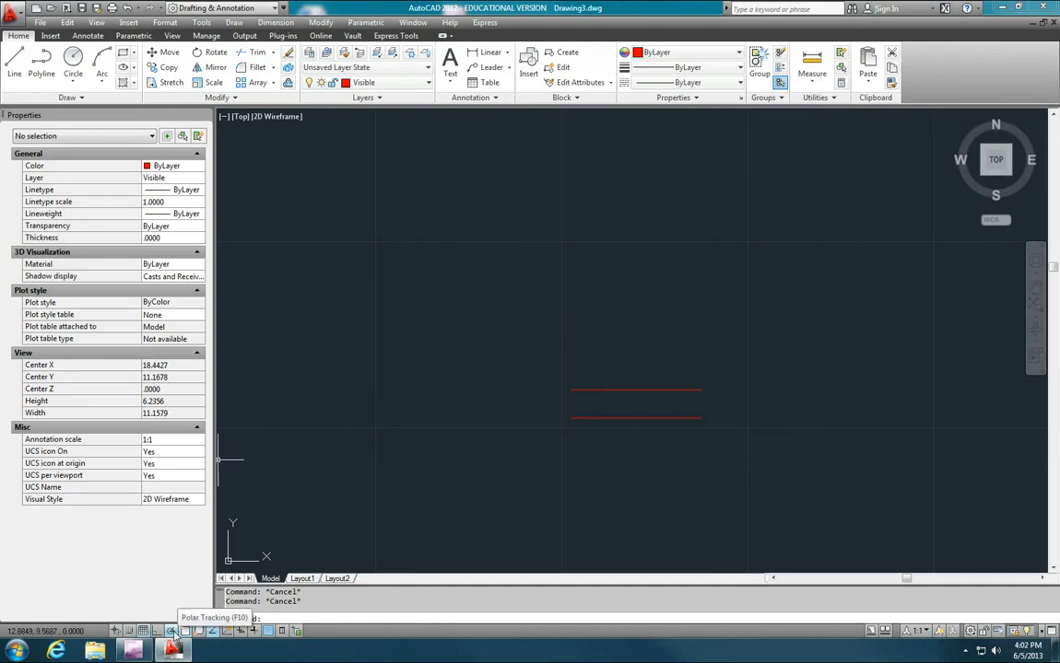
{"action": "mouse_move", "coordinate": [627, 391]}
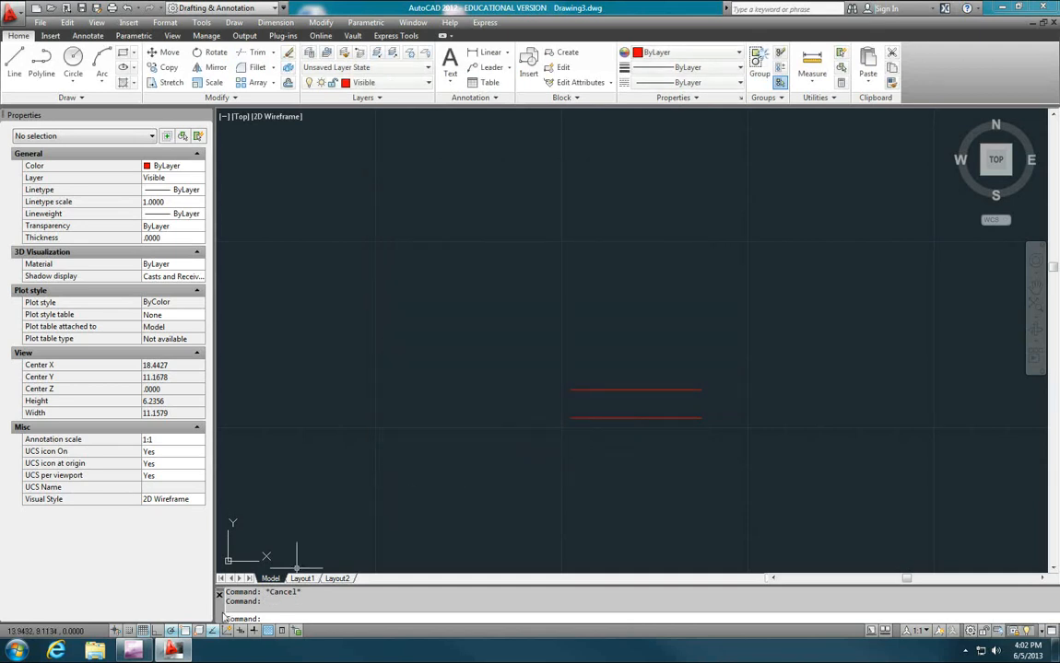
{"action": "mouse_move", "coordinate": [157, 631]}
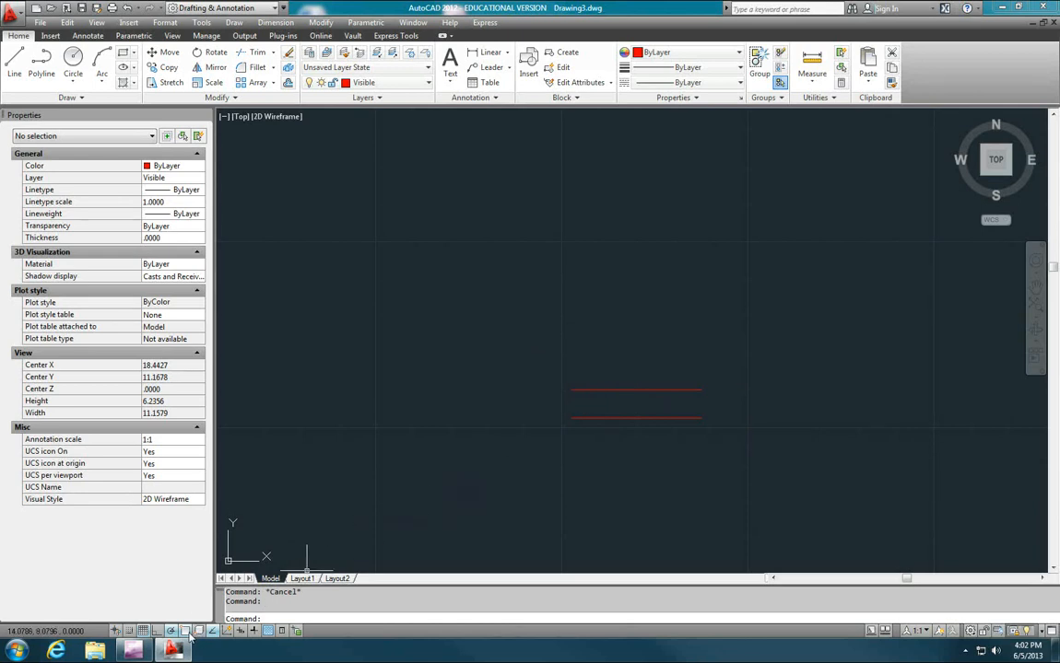
Enable endpoint, midpoint, center, node, quadrant, intersection, perpendicular, tangent and nearest snaps
{"action": "right_click", "coordinate": [189, 632]}
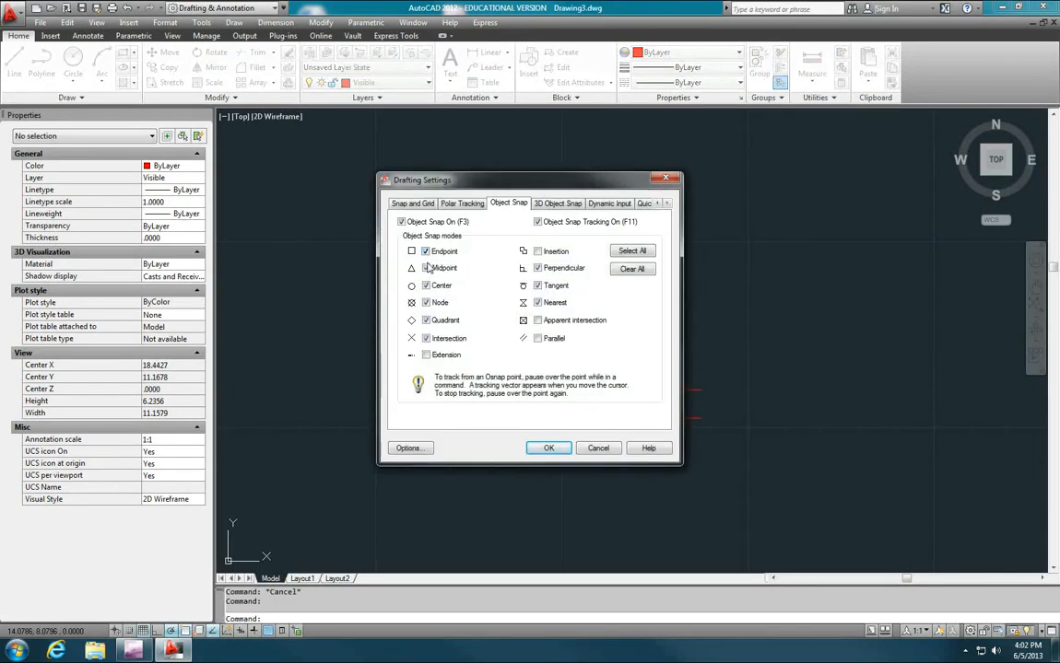
{"action": "left_click", "coordinate": [426, 320]}
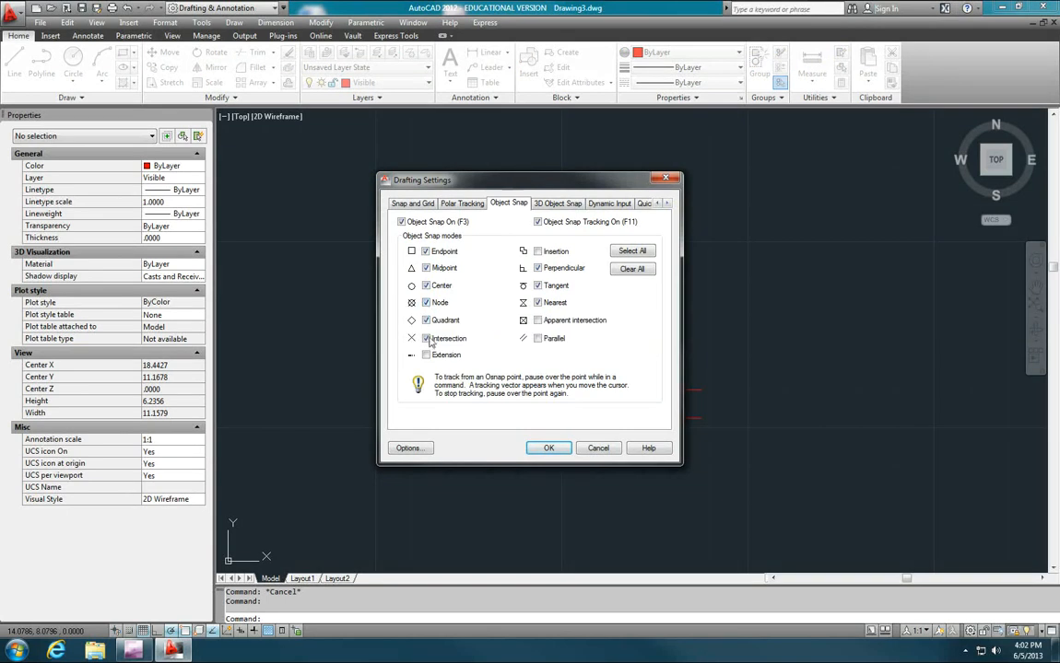
{"action": "mouse_move", "coordinate": [542, 272]}
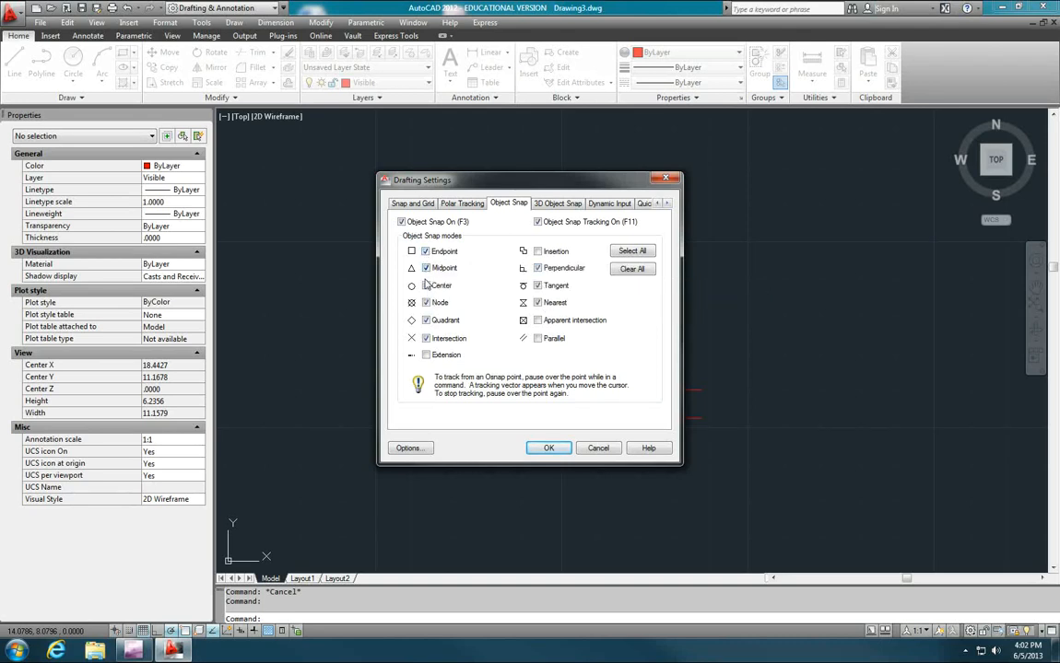
{"action": "mouse_move", "coordinate": [425, 252]}
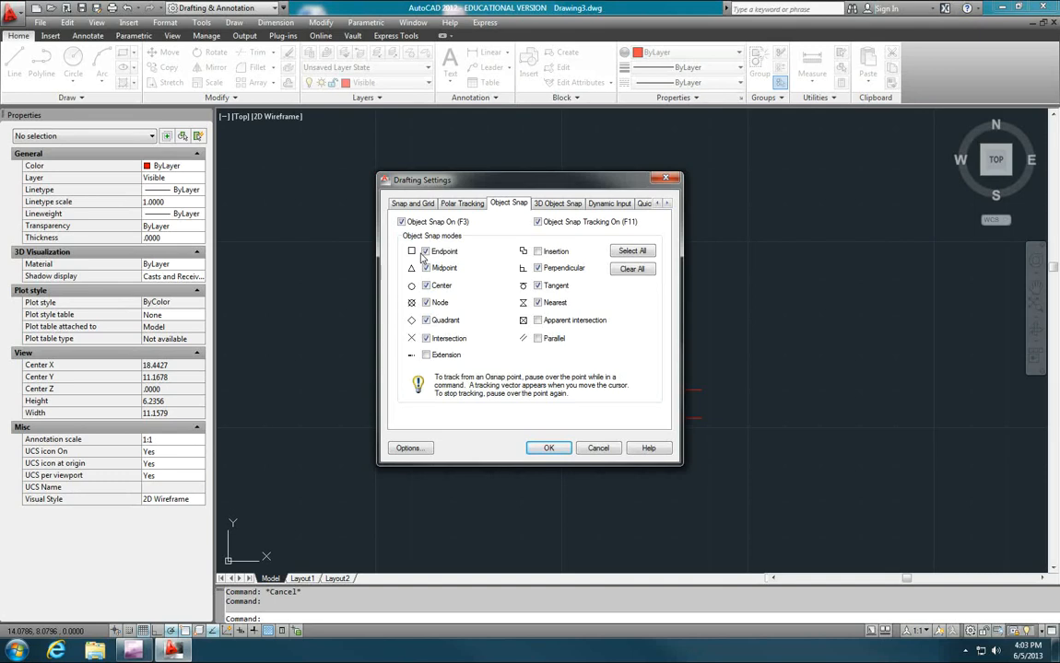
{"action": "mouse_move", "coordinate": [537, 251]}
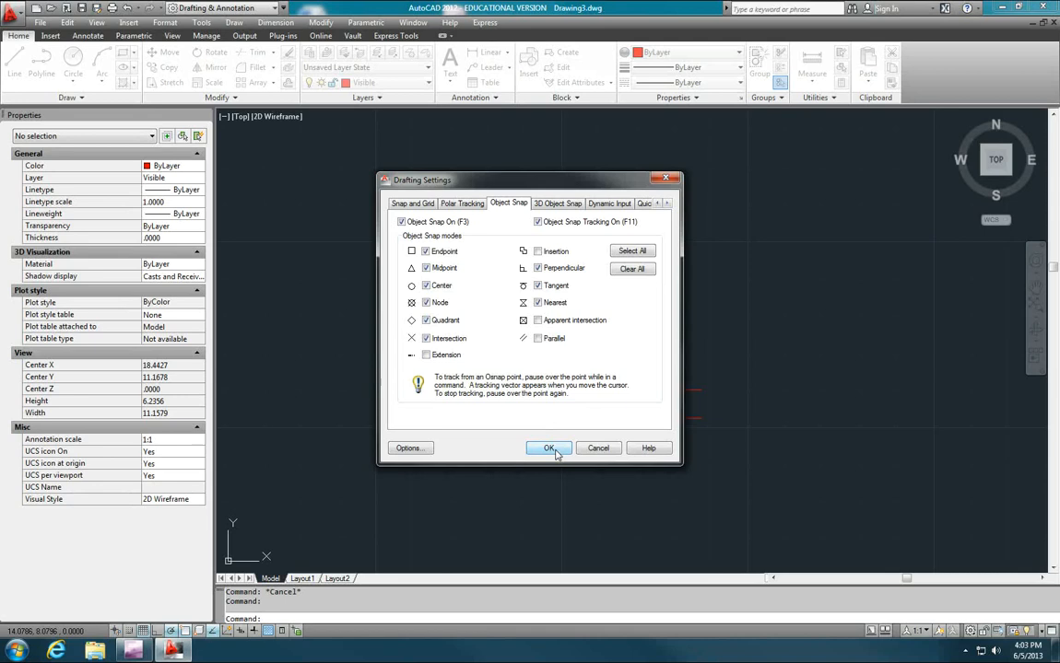
{"action": "left_click", "coordinate": [550, 449]}
{"action": "type", "text": "l"}
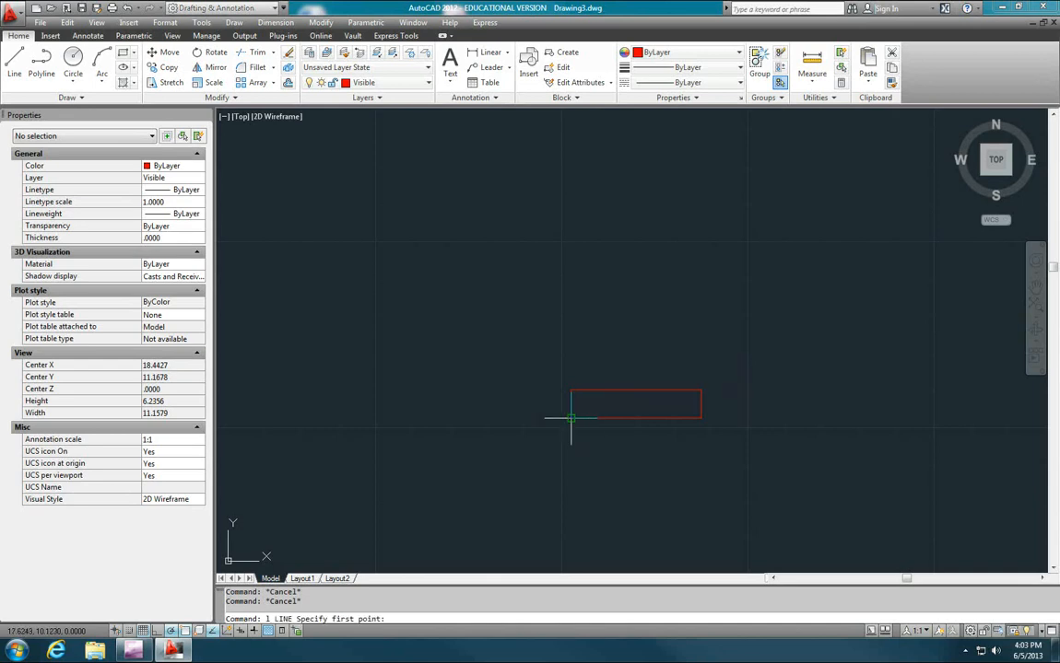
Draw a 0.88 vertical line up from the rectangle's bottom-left corner
{"action": "left_click", "coordinate": [571, 419]}
{"action": "type", "text": ".88"}
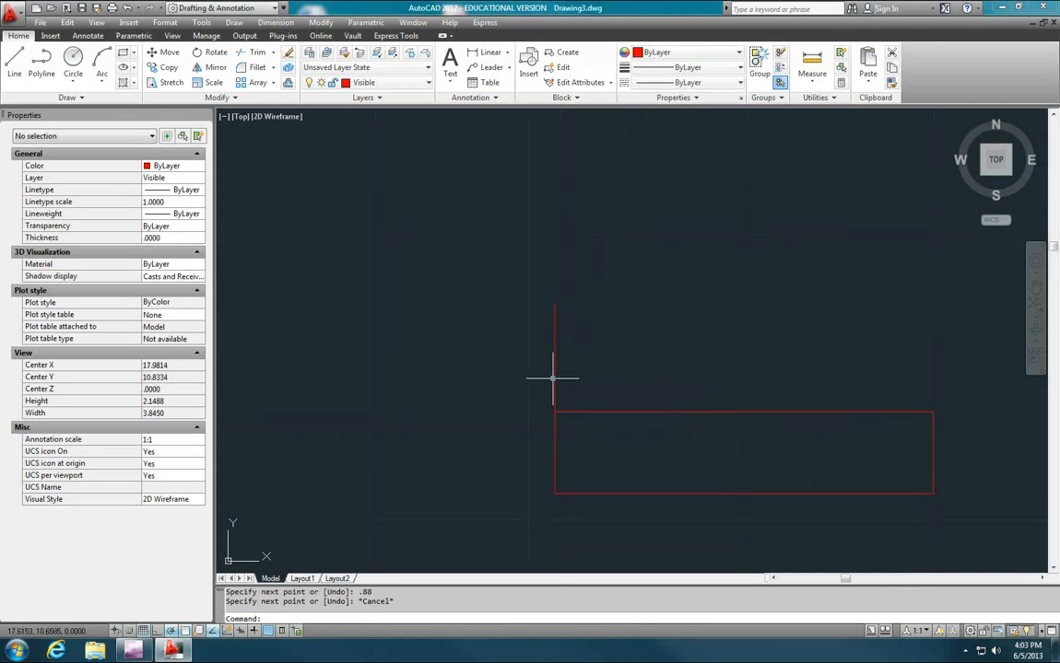
{"action": "mouse_move", "coordinate": [558, 380]}
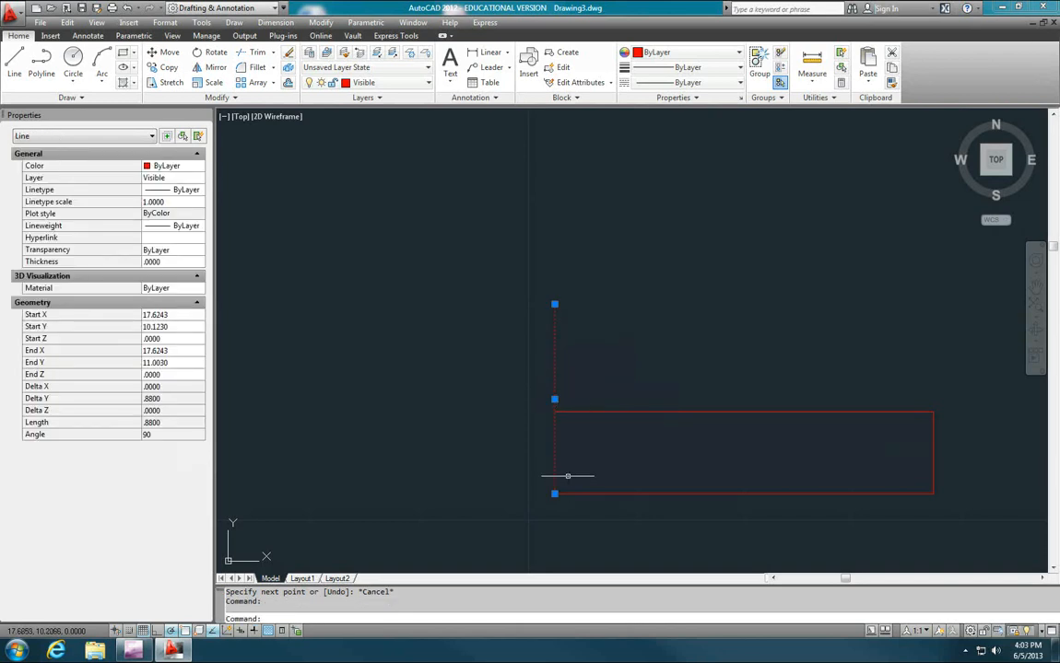
Grab the vertical line's endpoint grip, then cancel the stretch and deselect
{"action": "key", "text": "Escape"}
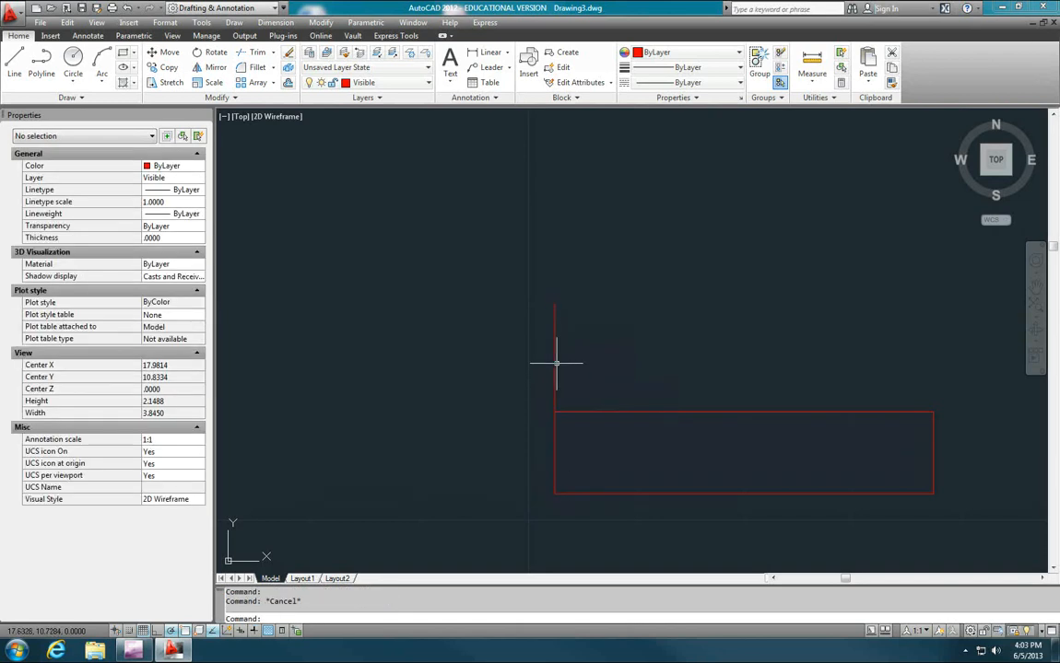
{"action": "left_click", "coordinate": [555, 359]}
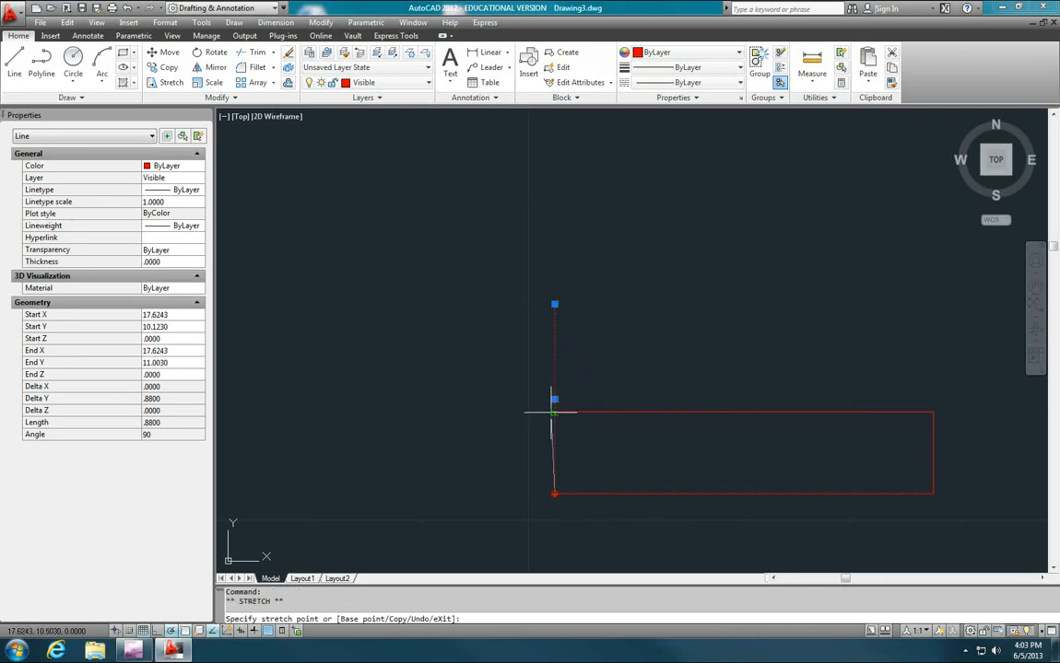
{"action": "key", "text": "Escape"}
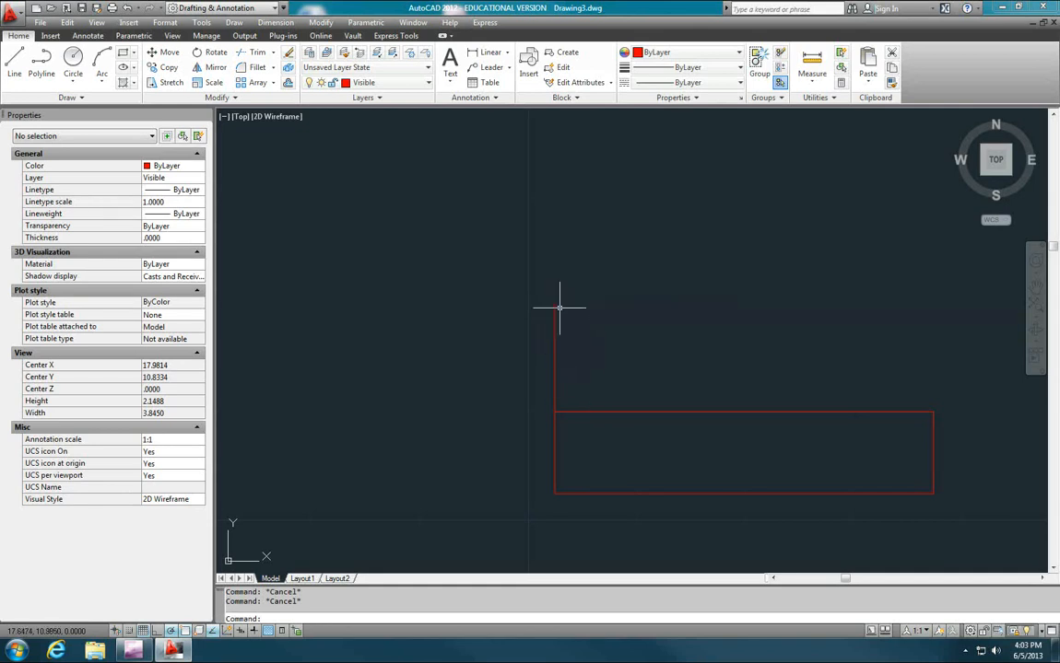
{"action": "mouse_move", "coordinate": [649, 329]}
{"action": "type", "text": "DI"}
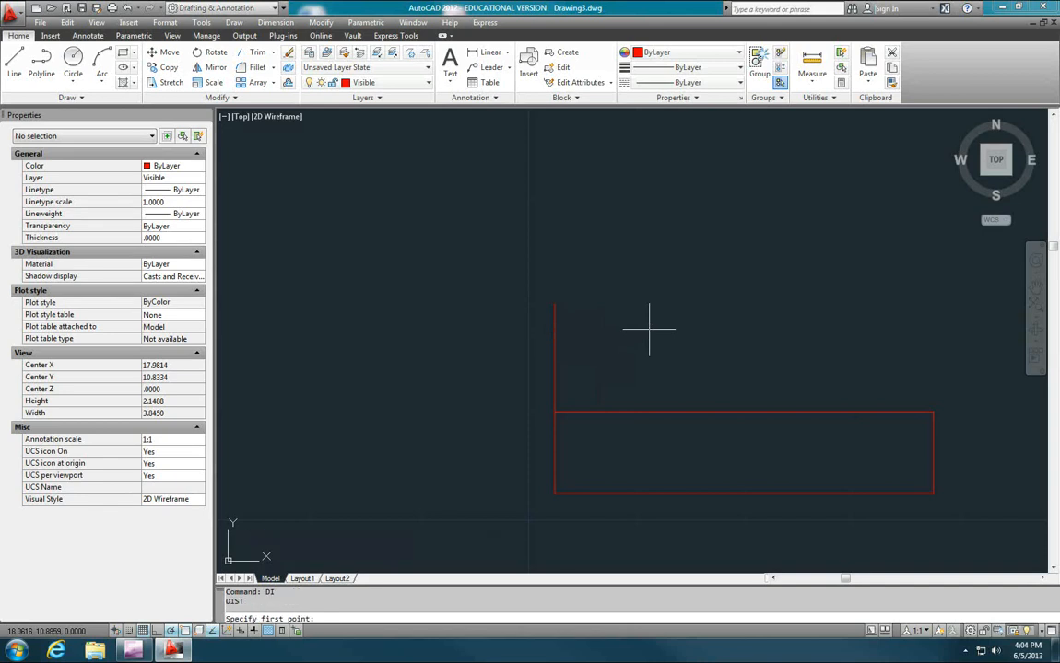
{"action": "mouse_move", "coordinate": [554, 486]}
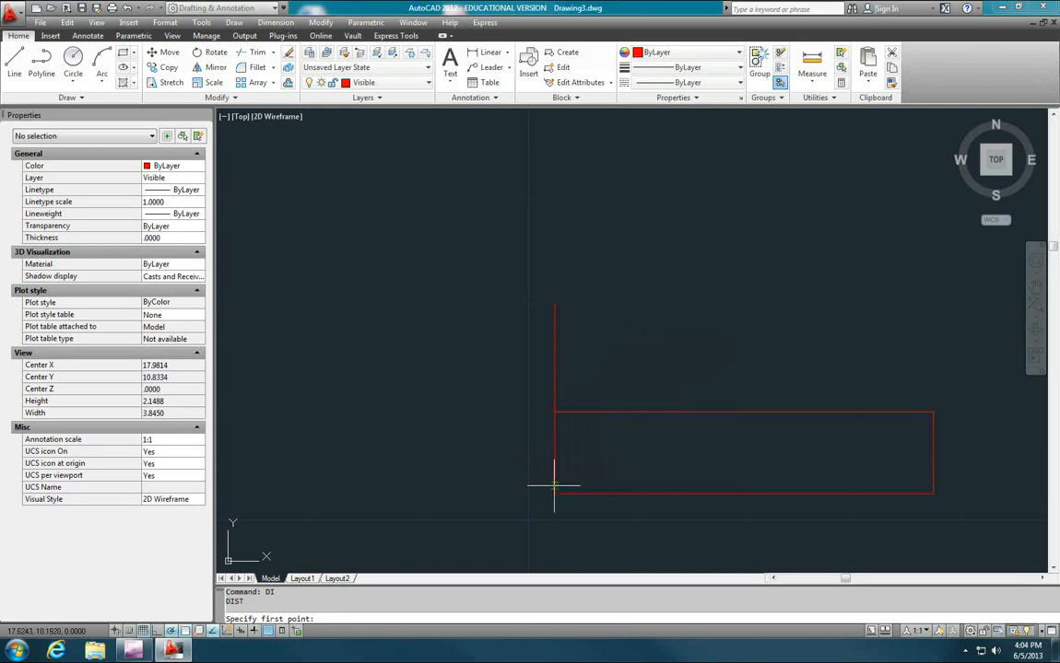
Measure the vertical line with DIST, confirming 0.8800 at 90°
{"action": "left_click", "coordinate": [554, 486]}
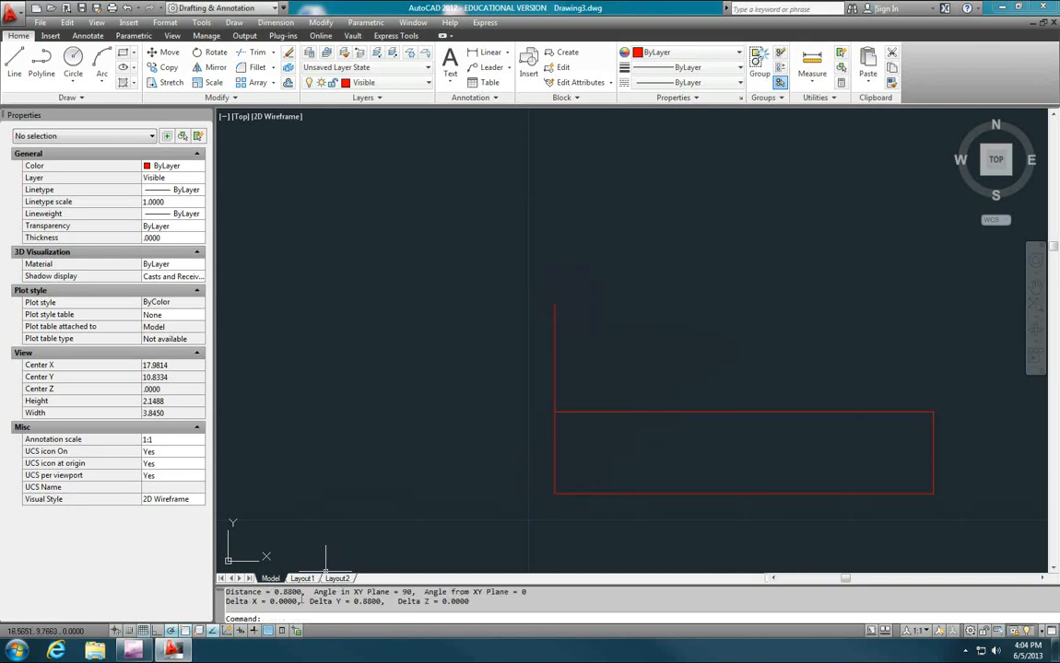
{"action": "key", "text": "Escape"}
{"action": "type", "text": "l"}
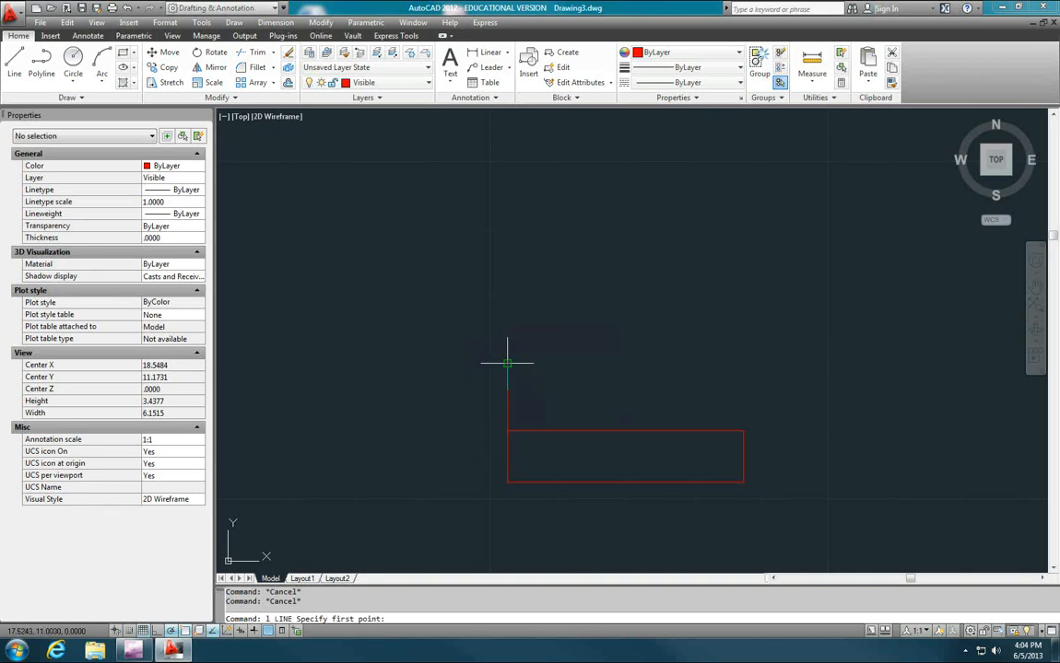
Draw a slanted line from the vertical line's top with 15° polar tracking
{"action": "left_click", "coordinate": [507, 364]}
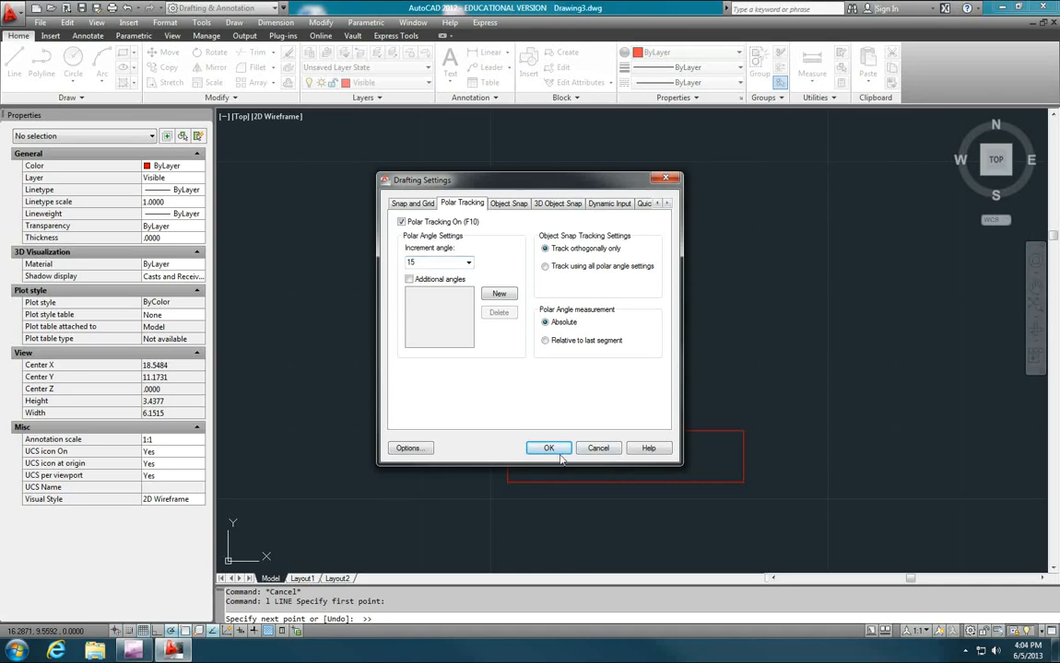
{"action": "mouse_move", "coordinate": [557, 429]}
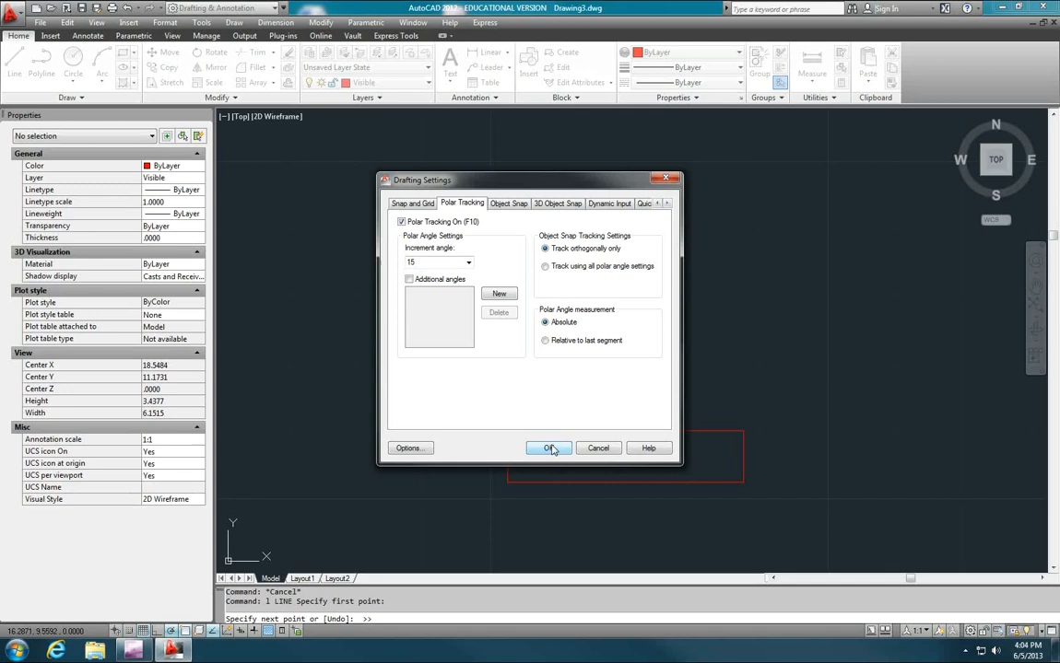
{"action": "left_click", "coordinate": [548, 448]}
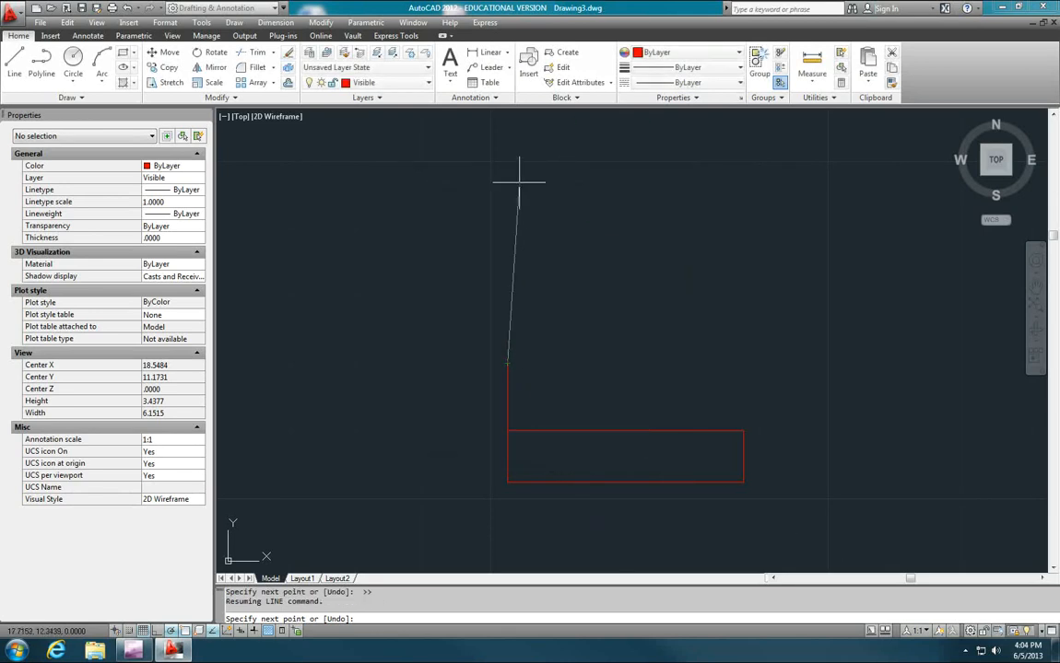
{"action": "mouse_move", "coordinate": [507, 175]}
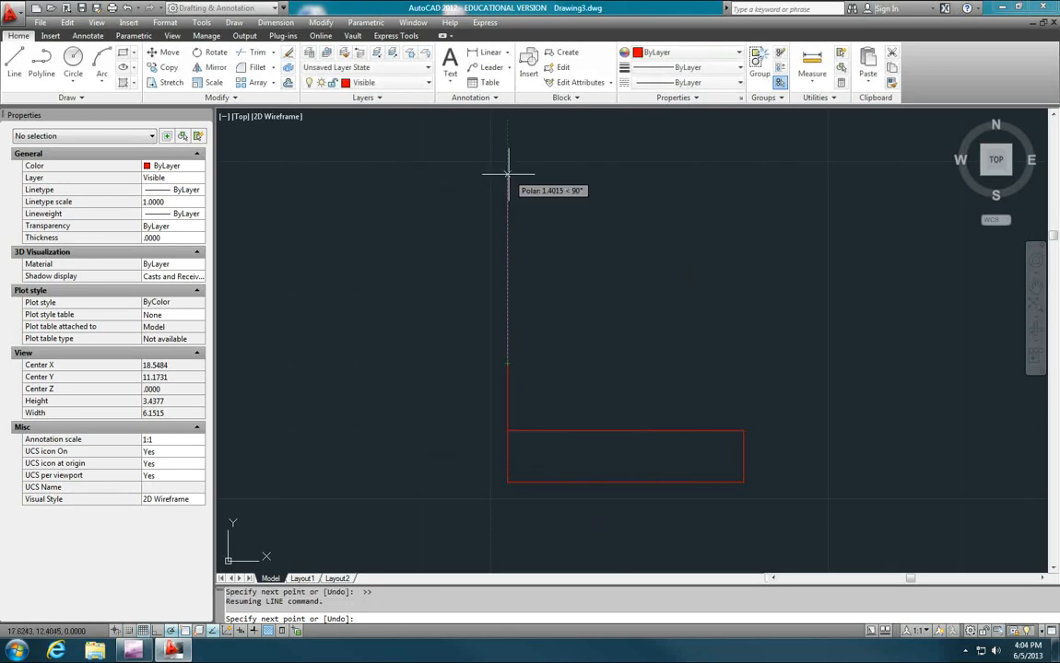
{"action": "mouse_move", "coordinate": [557, 189]}
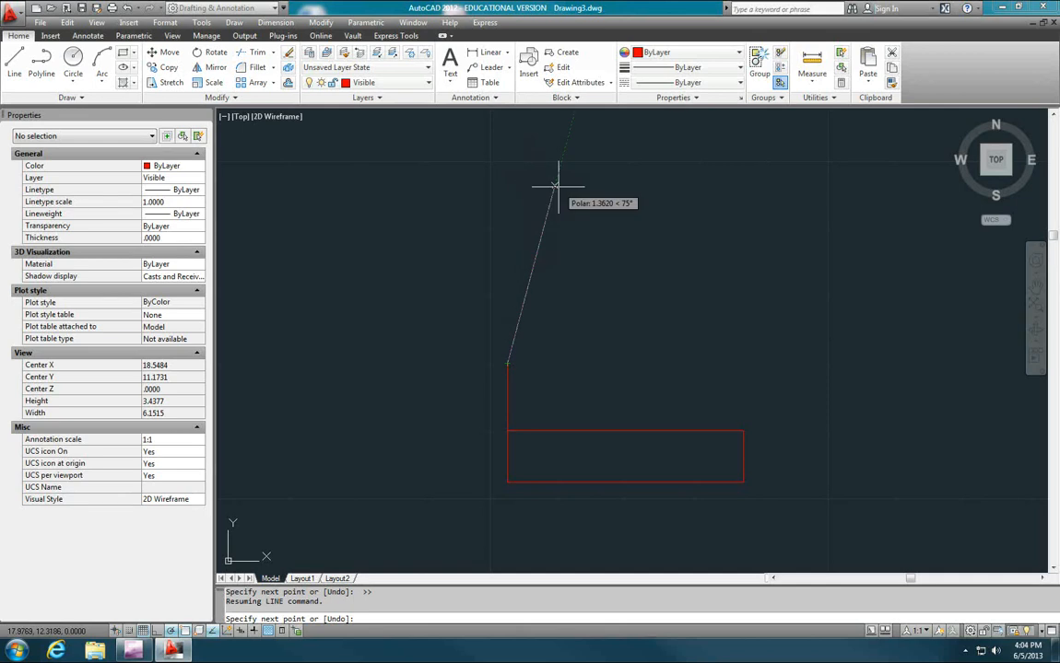
{"action": "mouse_move", "coordinate": [585, 198]}
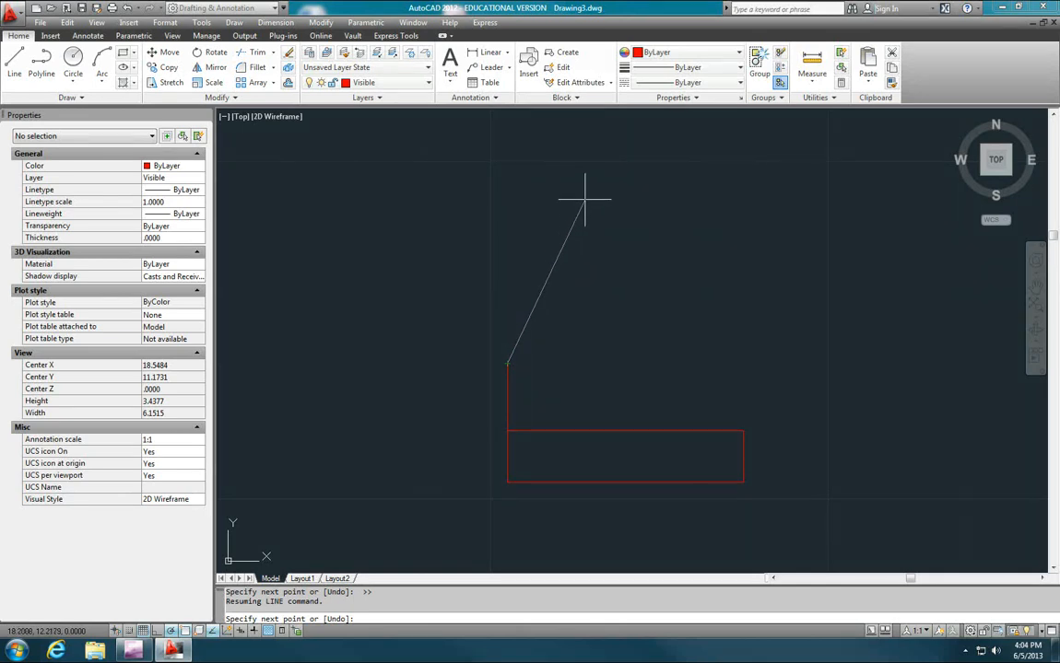
{"action": "mouse_move", "coordinate": [598, 201]}
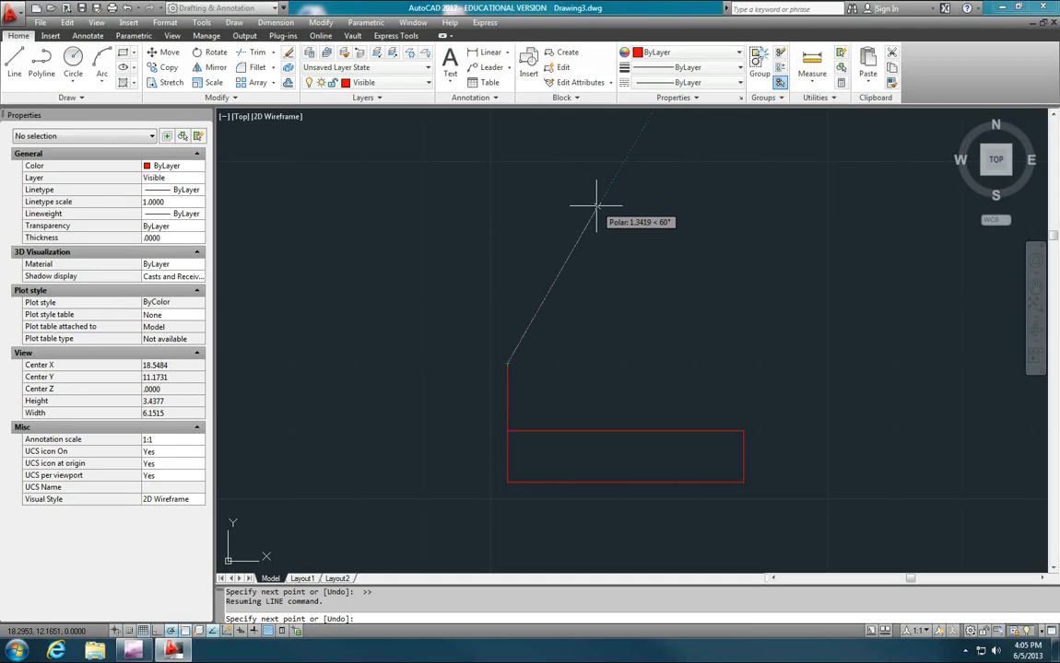
{"action": "mouse_move", "coordinate": [630, 229]}
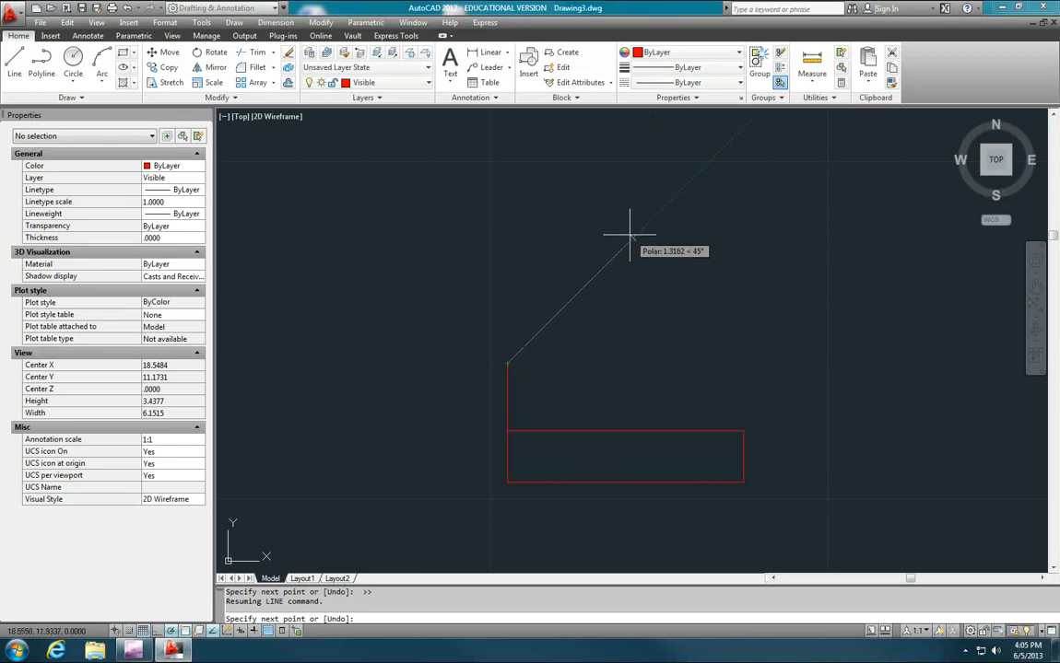
{"action": "mouse_move", "coordinate": [645, 256]}
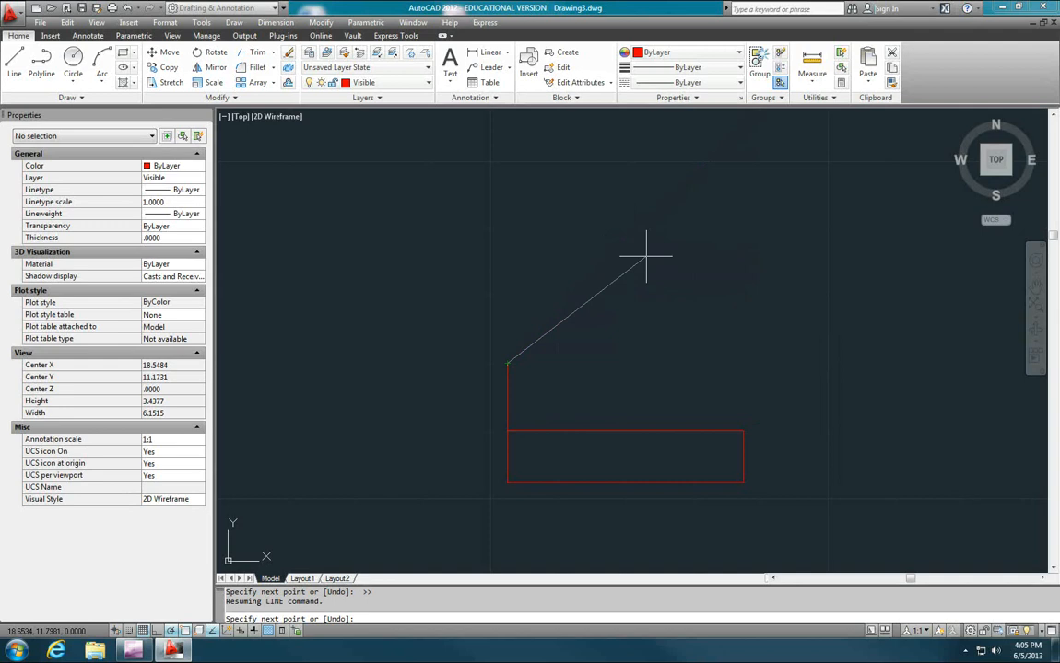
{"action": "mouse_move", "coordinate": [652, 276]}
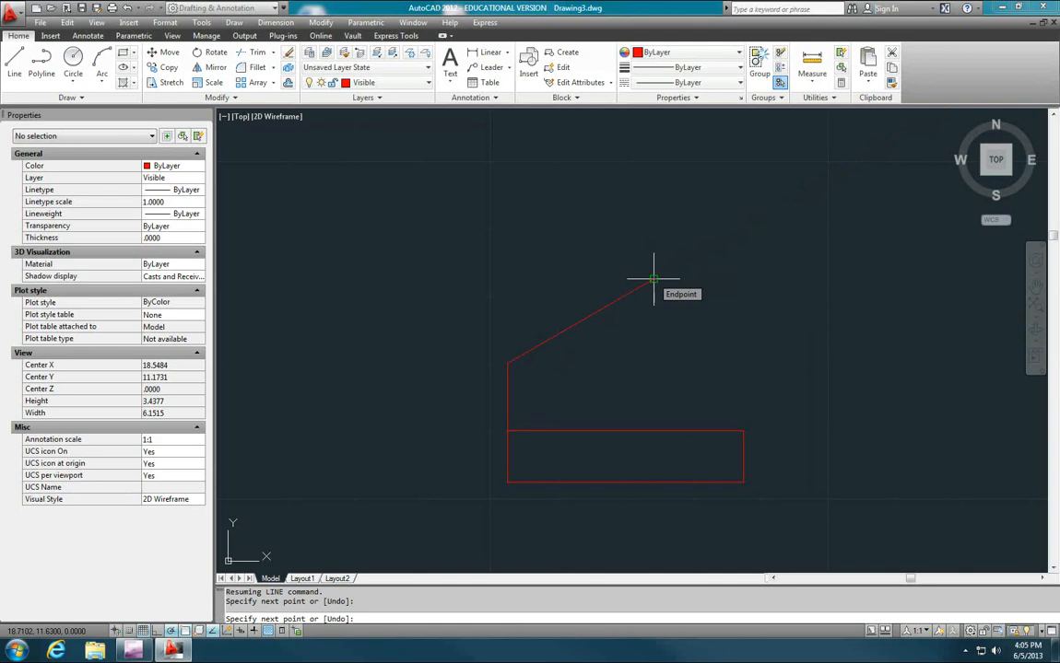
{"action": "key", "text": "Escape"}
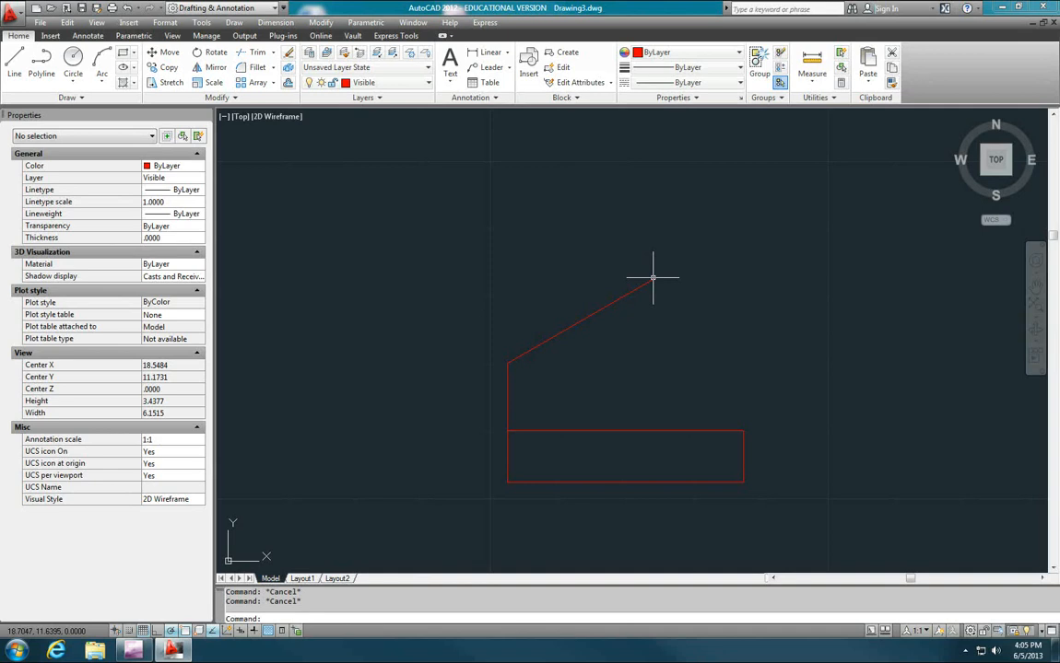
{"action": "mouse_move", "coordinate": [737, 318]}
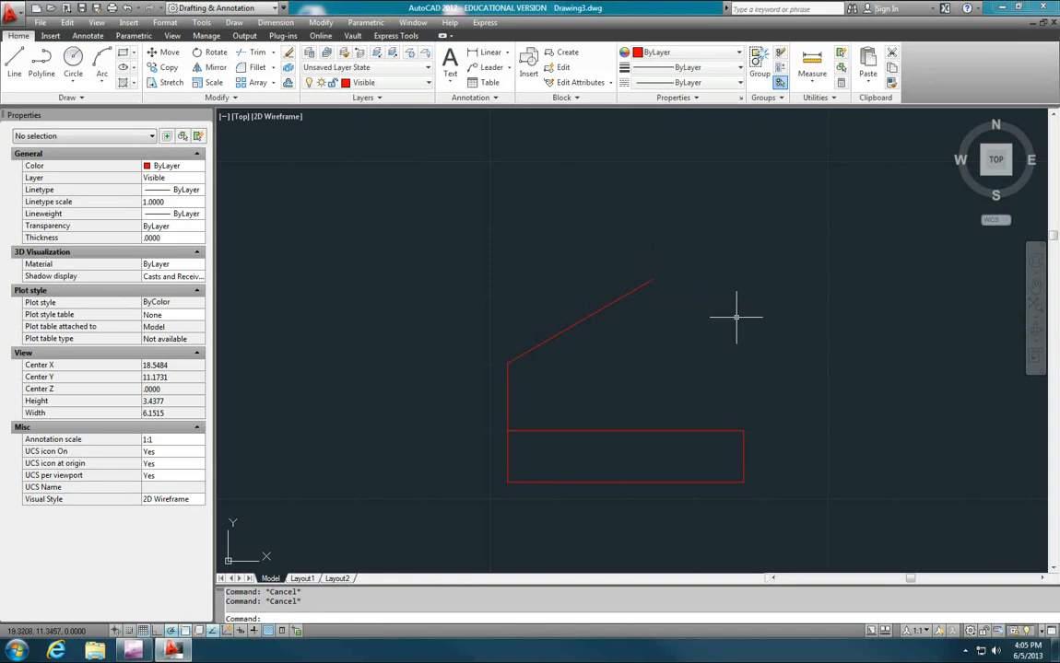
{"action": "mouse_move", "coordinate": [813, 367]}
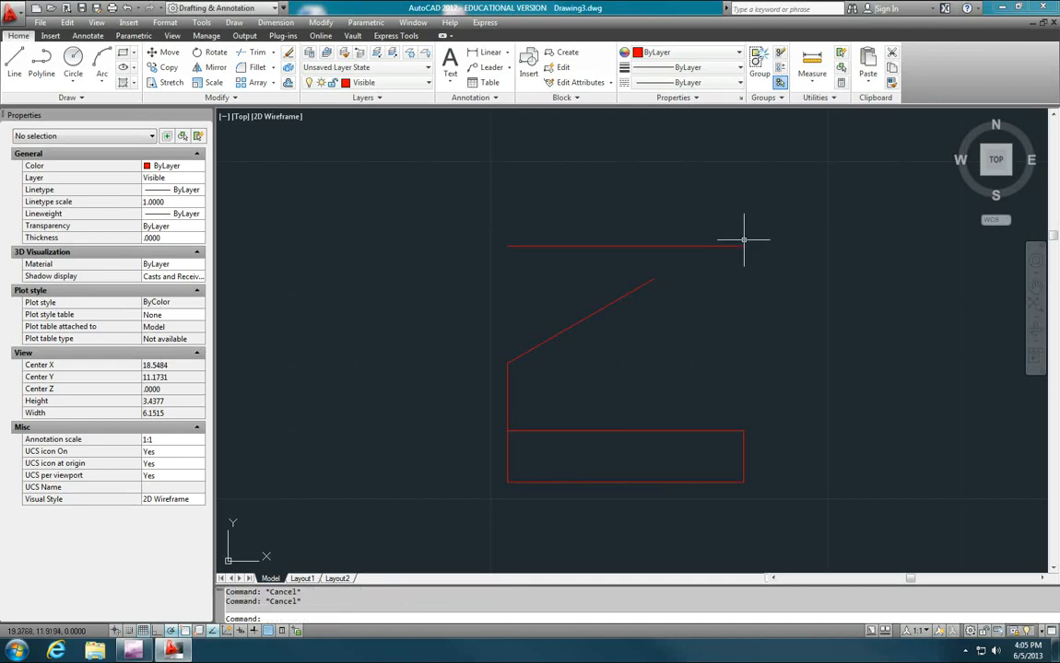
{"action": "mouse_move", "coordinate": [688, 271]}
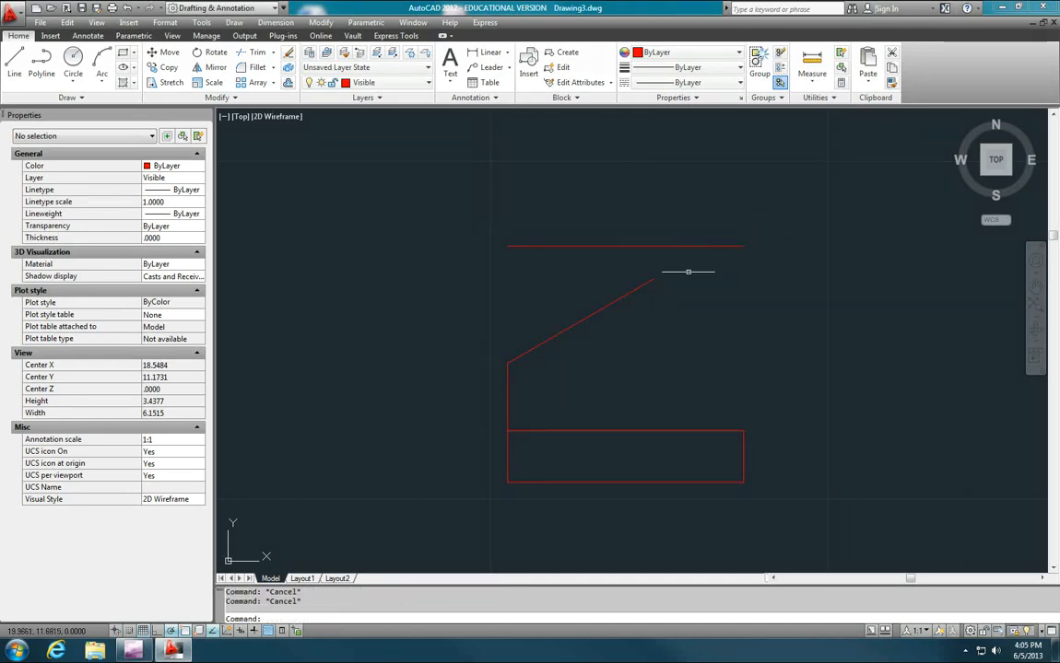
{"action": "mouse_move", "coordinate": [704, 249]}
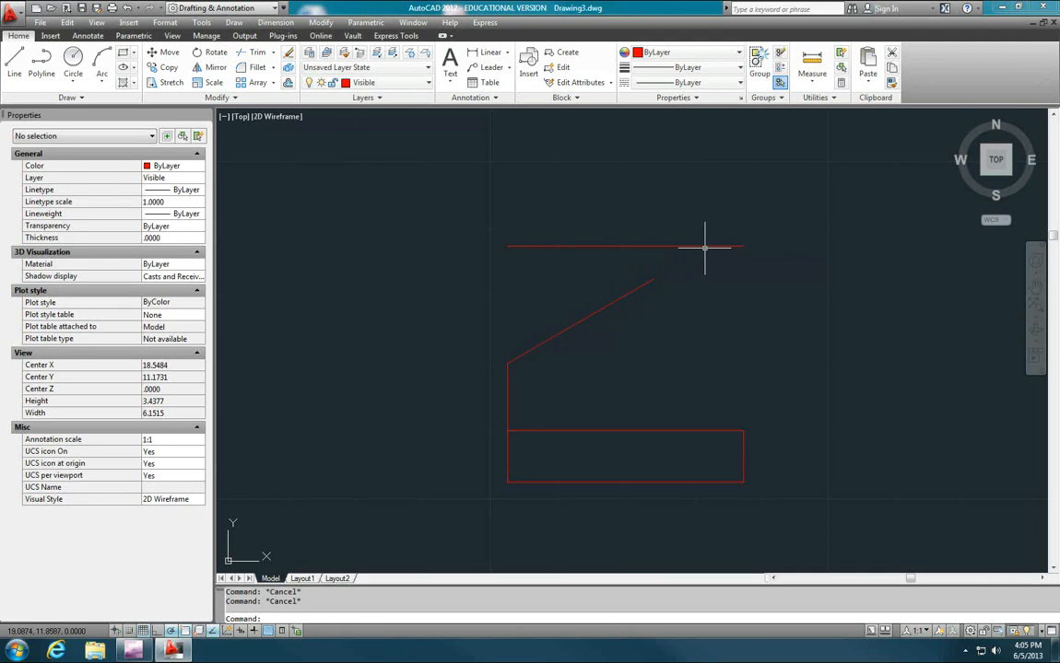
Extend the slanted line to the top horizontal line and trim its overhang
{"action": "type", "text": "EX"}
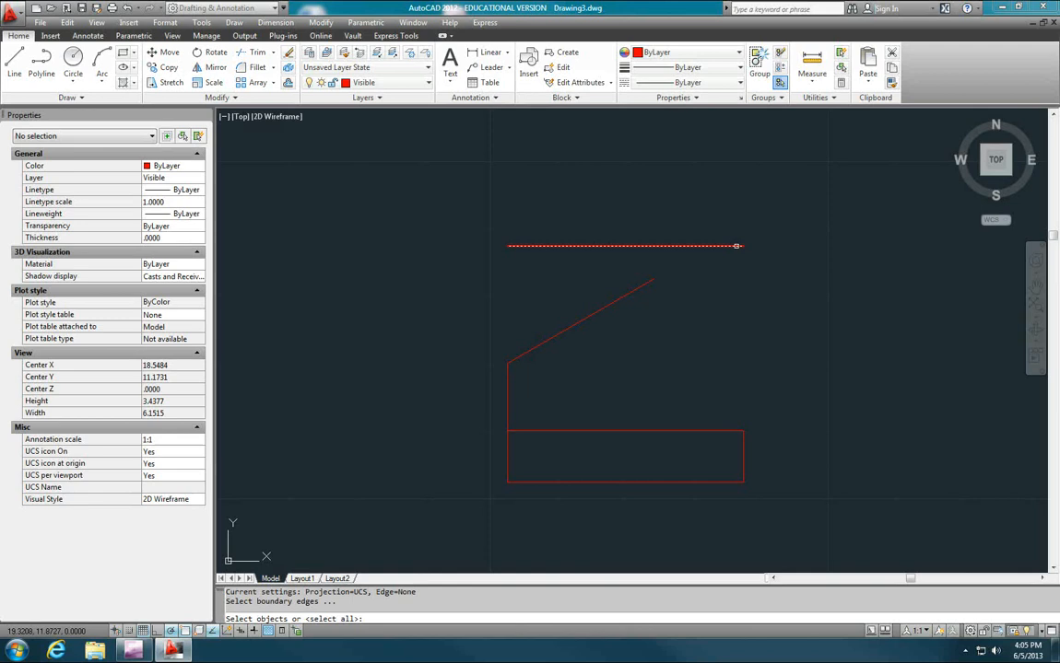
{"action": "left_click", "coordinate": [623, 246]}
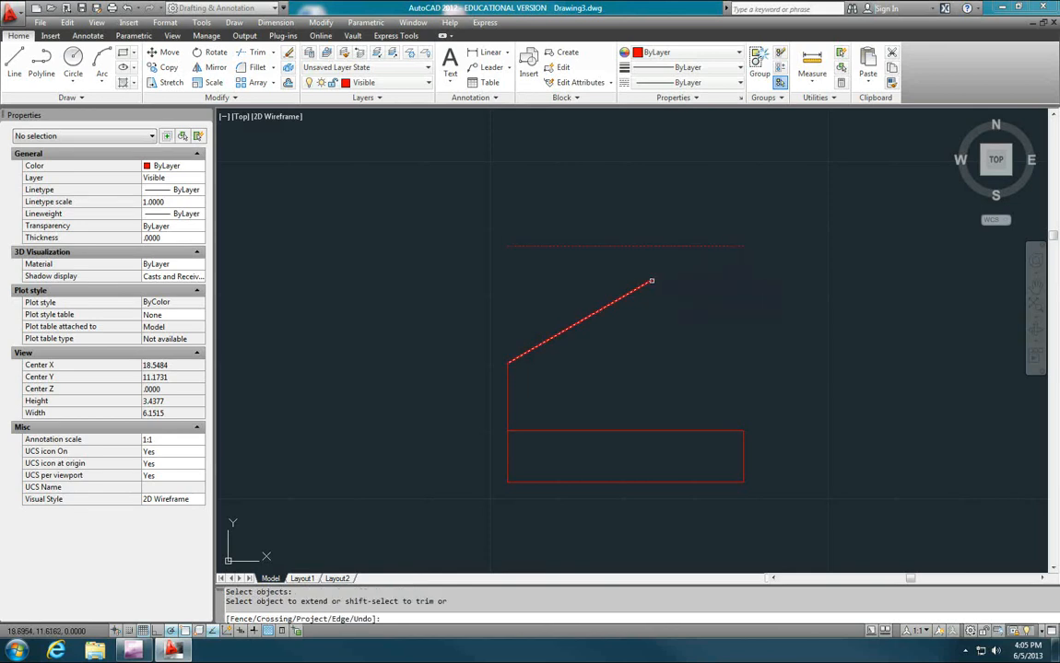
{"action": "left_click", "coordinate": [652, 281]}
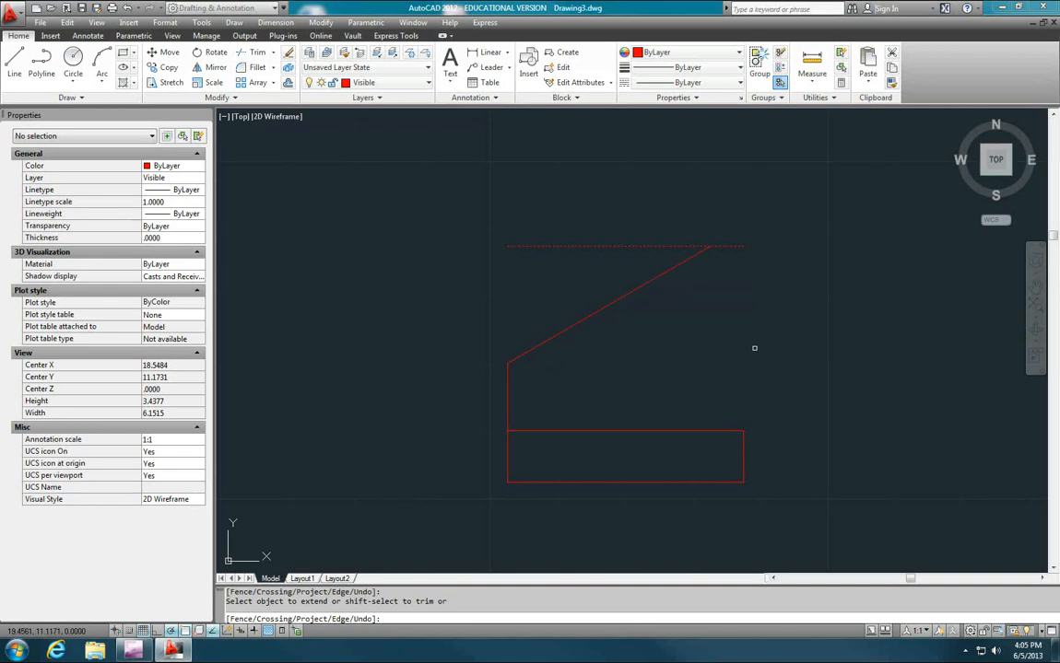
{"action": "key", "text": "Escape"}
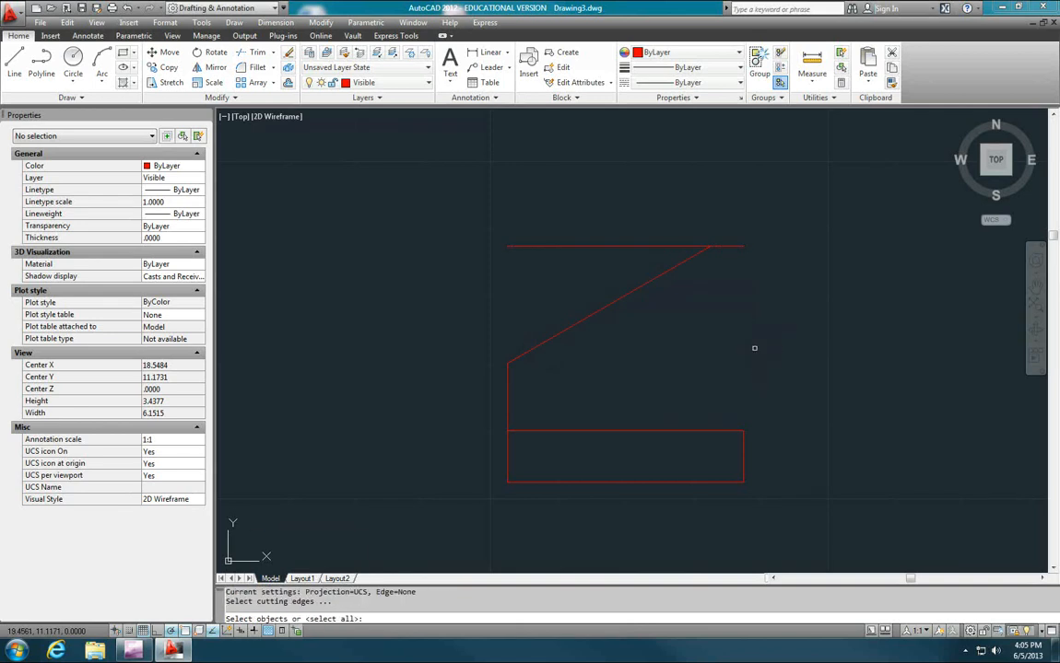
{"action": "left_click", "coordinate": [625, 245]}
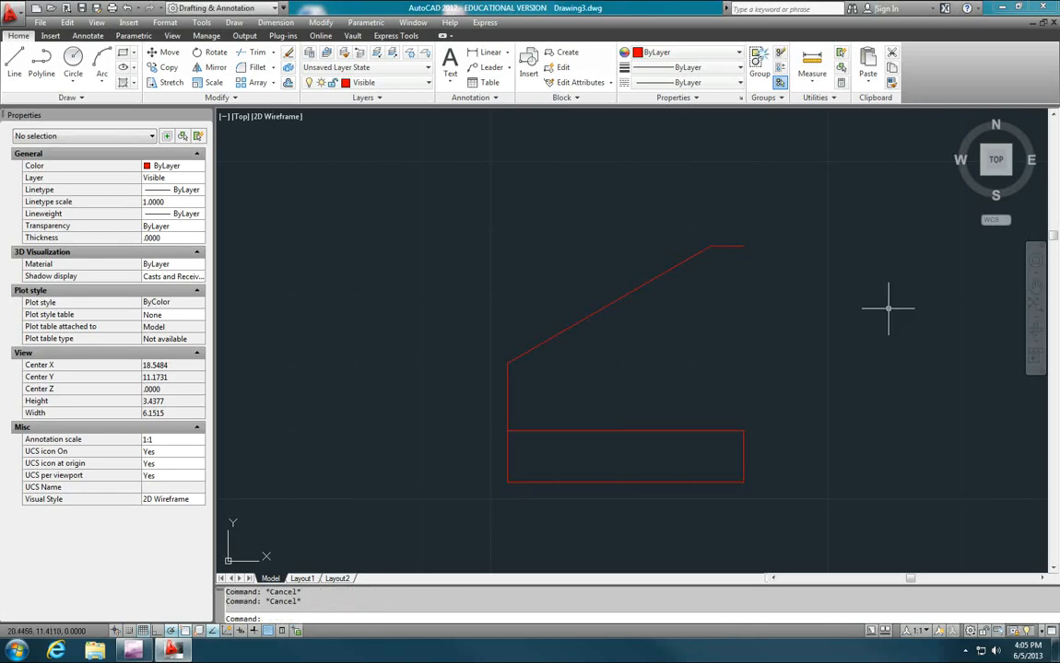
{"action": "mouse_move", "coordinate": [836, 294]}
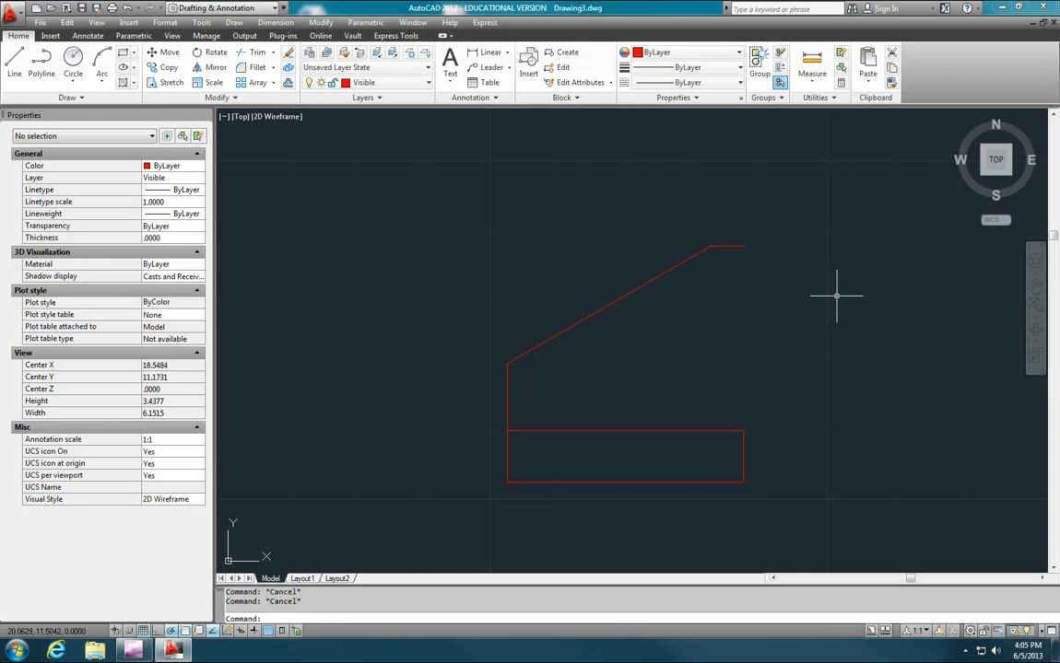
{"action": "mouse_move", "coordinate": [721, 275]}
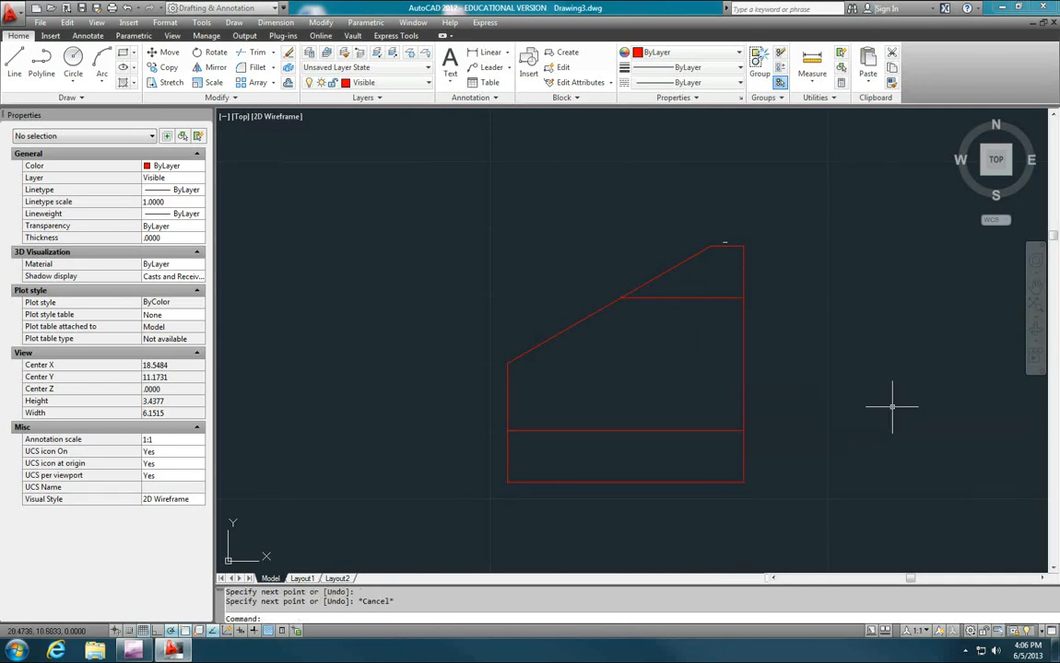
End the line after the right edge and slope-end horizontal line, then zoom the view
{"action": "key", "text": "Escape"}
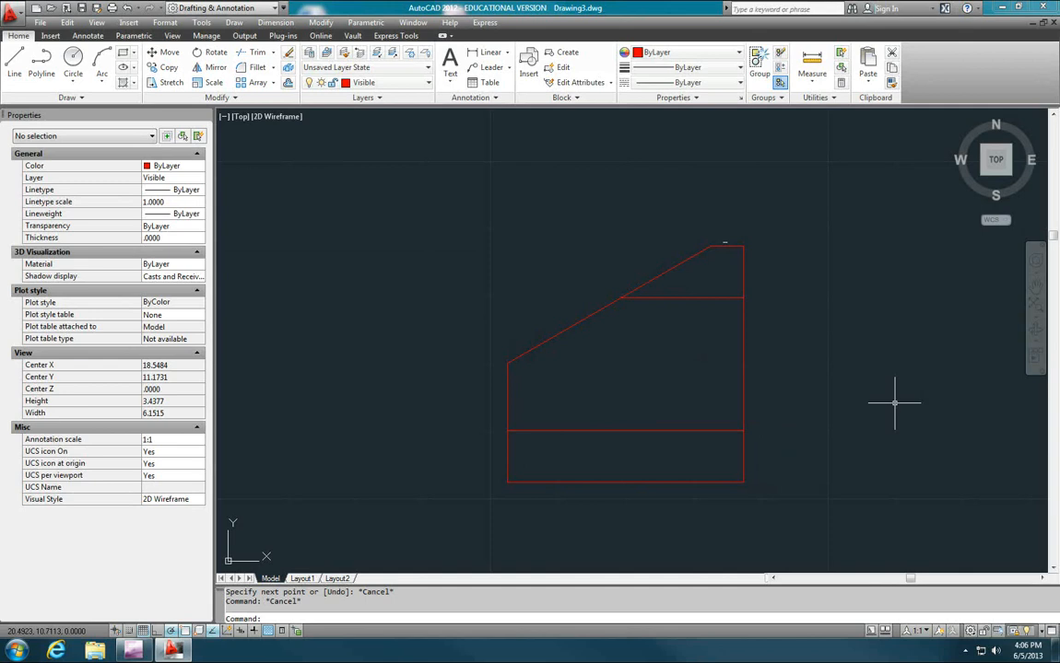
{"action": "scroll", "scroll_direction": "down", "scroll_amount": 3}
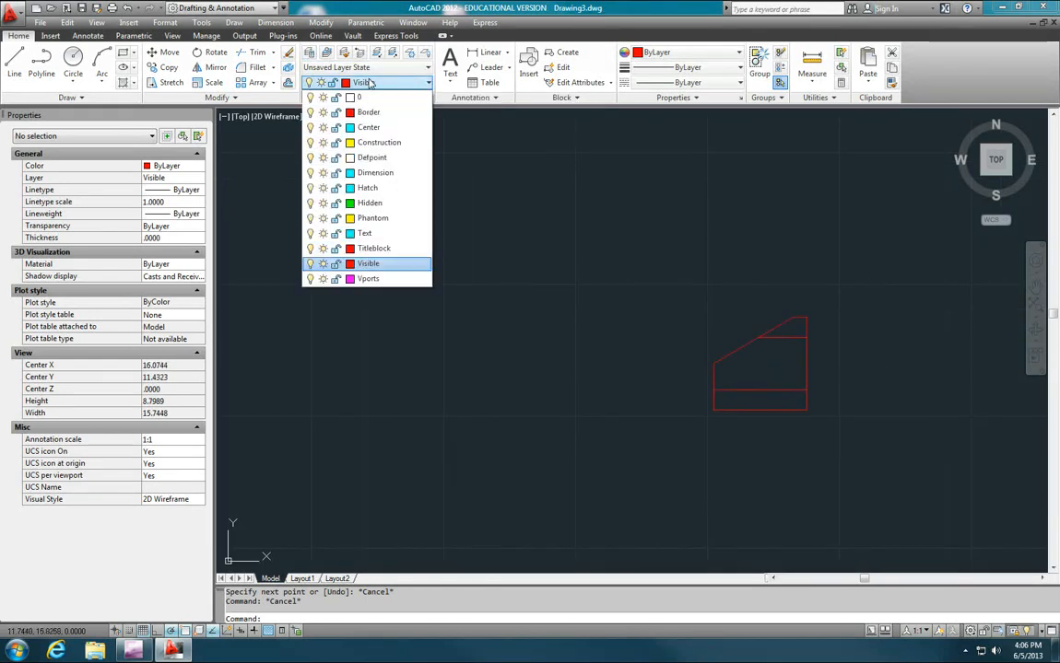
Make Construction current and draw yellow projection lines left from the top and bottom corners
{"action": "left_click", "coordinate": [379, 142]}
{"action": "type", "text": "l"}
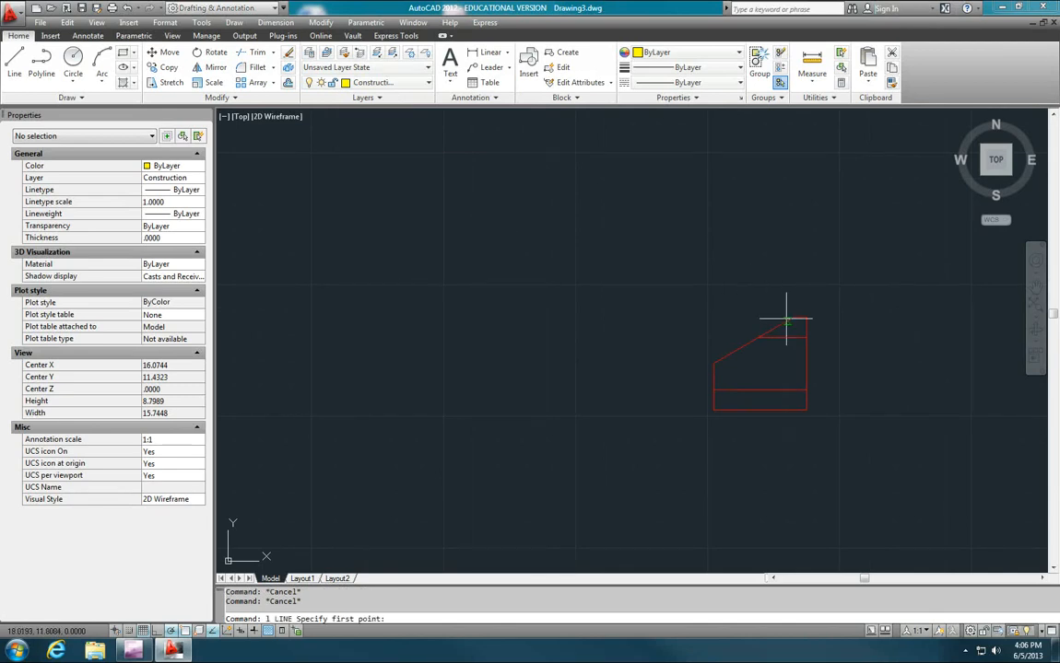
{"action": "left_click", "coordinate": [786, 320]}
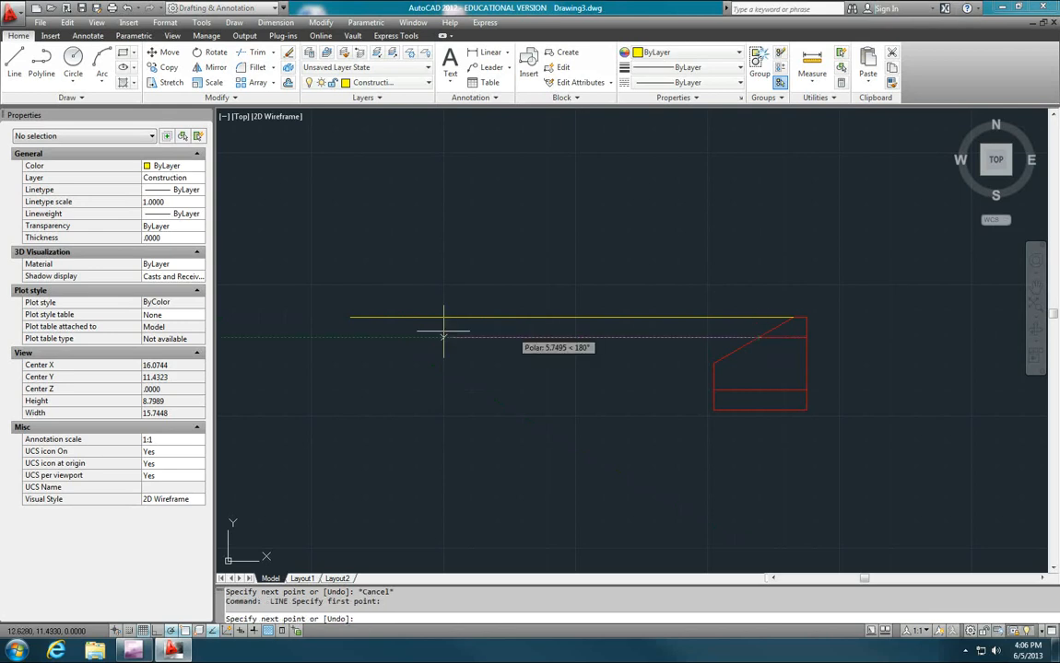
{"action": "mouse_move", "coordinate": [578, 361]}
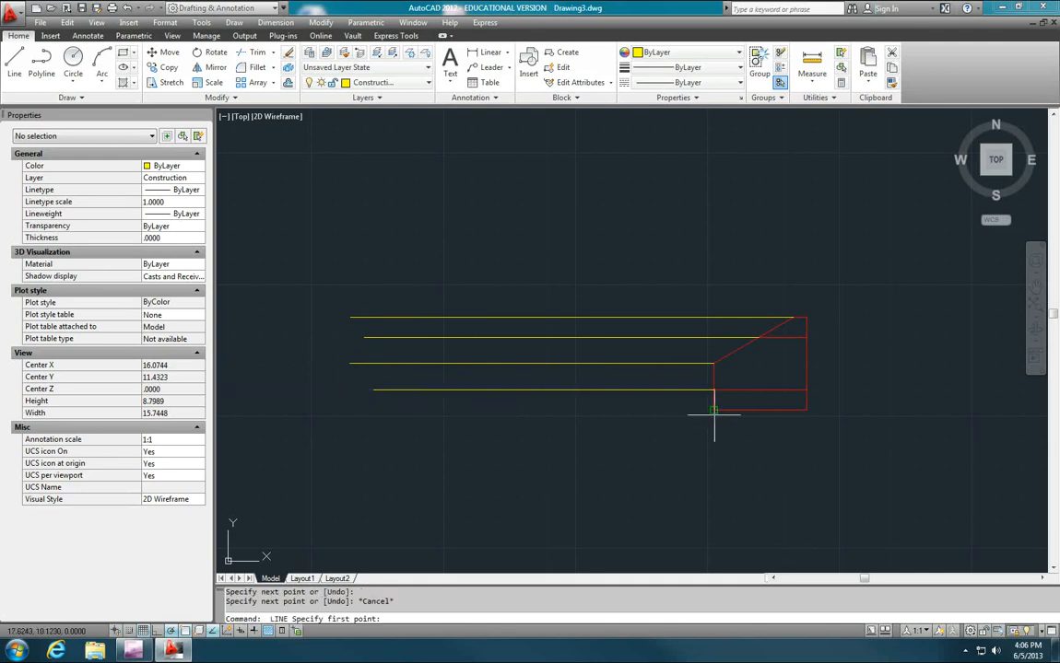
{"action": "left_click", "coordinate": [378, 410]}
{"action": "type", "text": "o"}
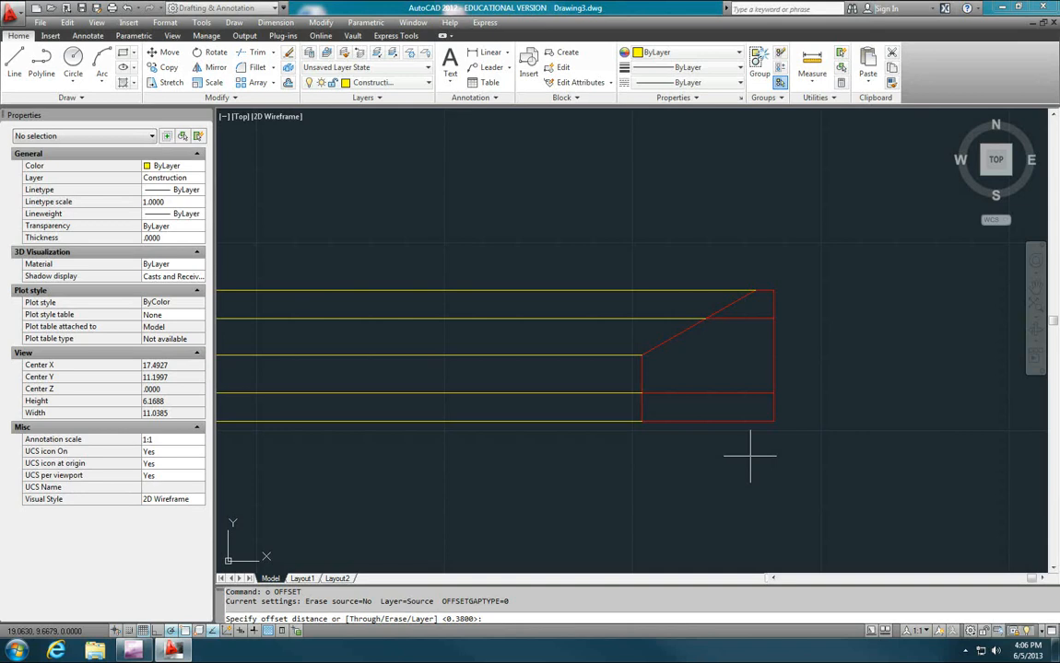
Offset the vertical edge by 2 and trim the projection lines at the left vertical
{"action": "type", "text": "2"}
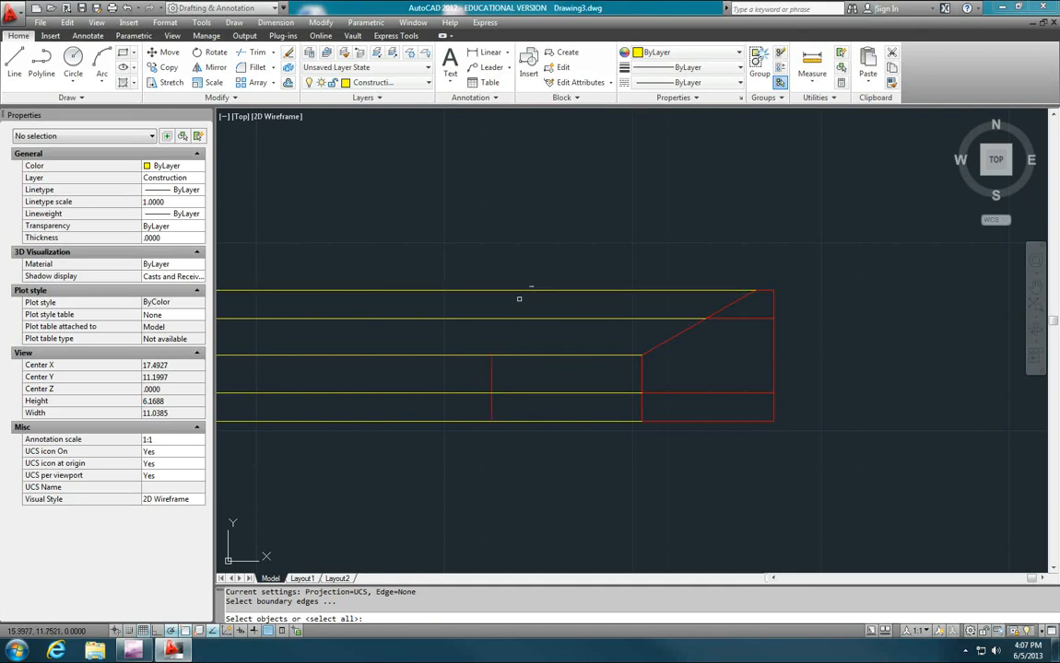
{"action": "mouse_move", "coordinate": [503, 348]}
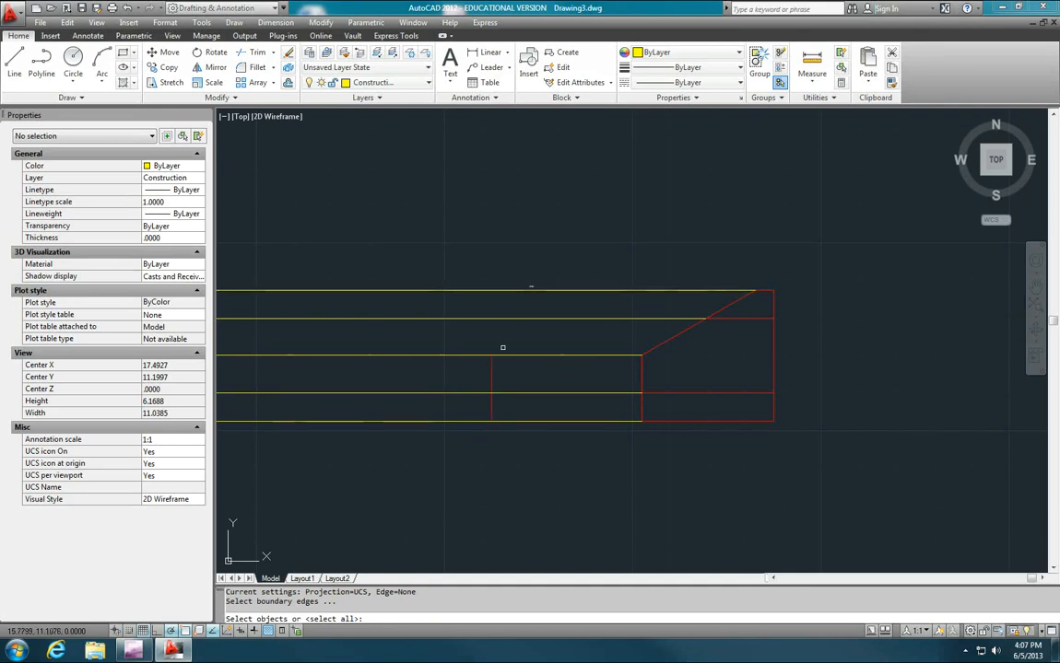
{"action": "left_click", "coordinate": [509, 292]}
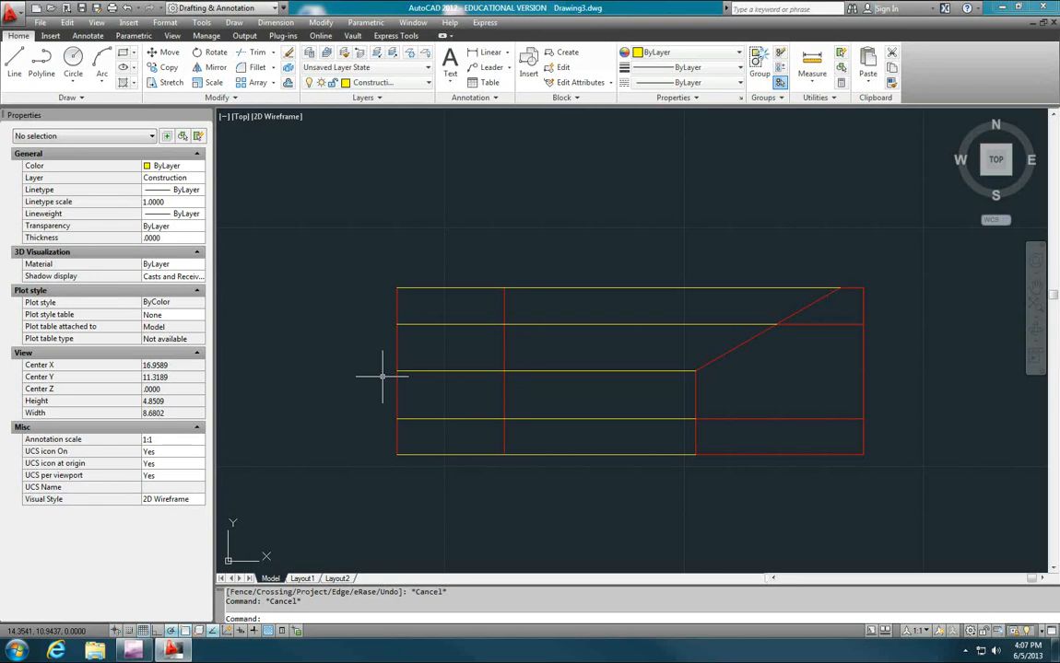
{"action": "type", "text": "ma"}
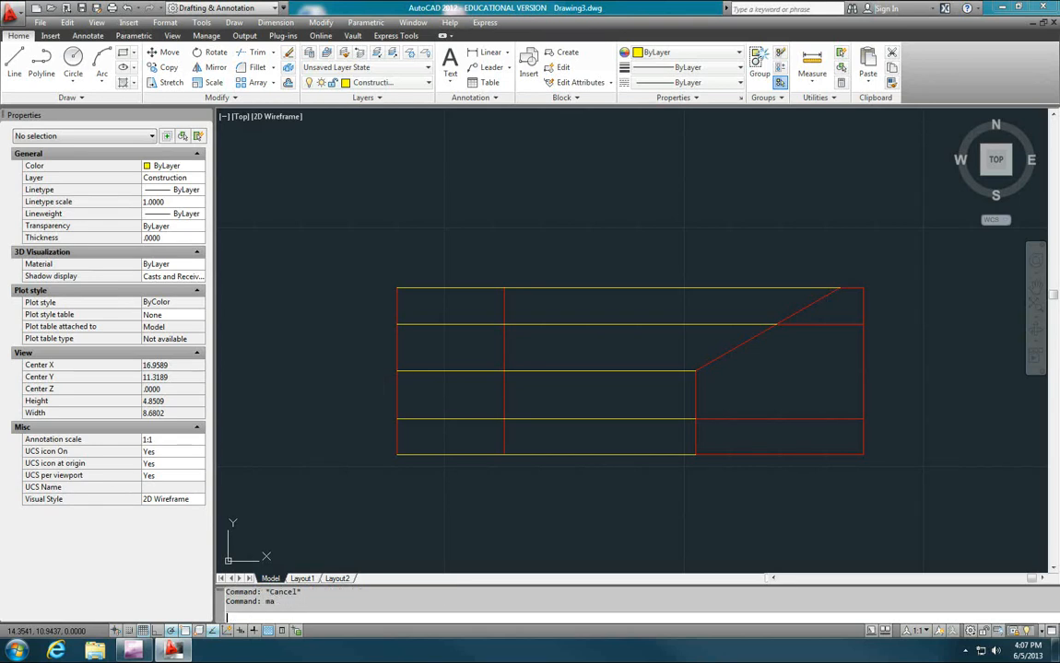
Copy a yellow projection line's properties onto the front view's vertical lines
{"action": "key", "text": "Return"}
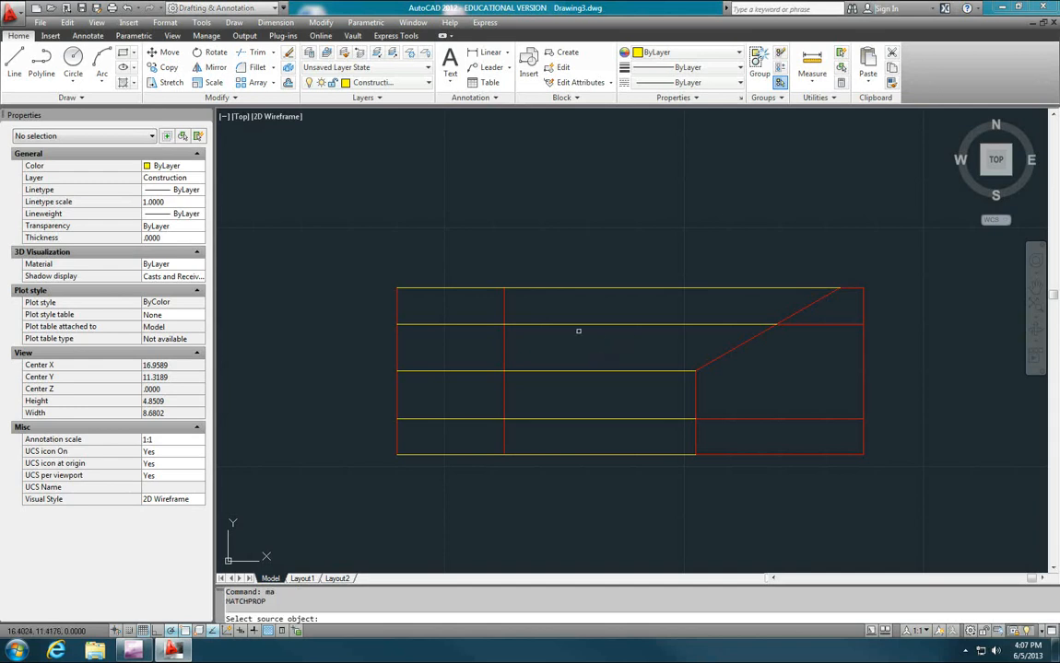
{"action": "left_click", "coordinate": [504, 320]}
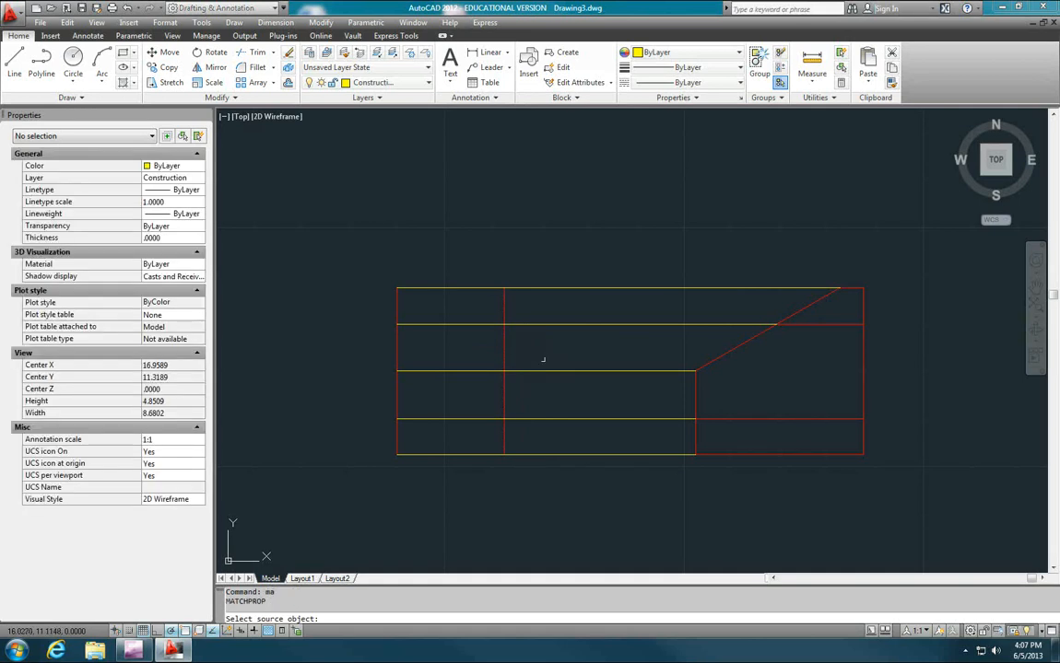
{"action": "left_click", "coordinate": [543, 371]}
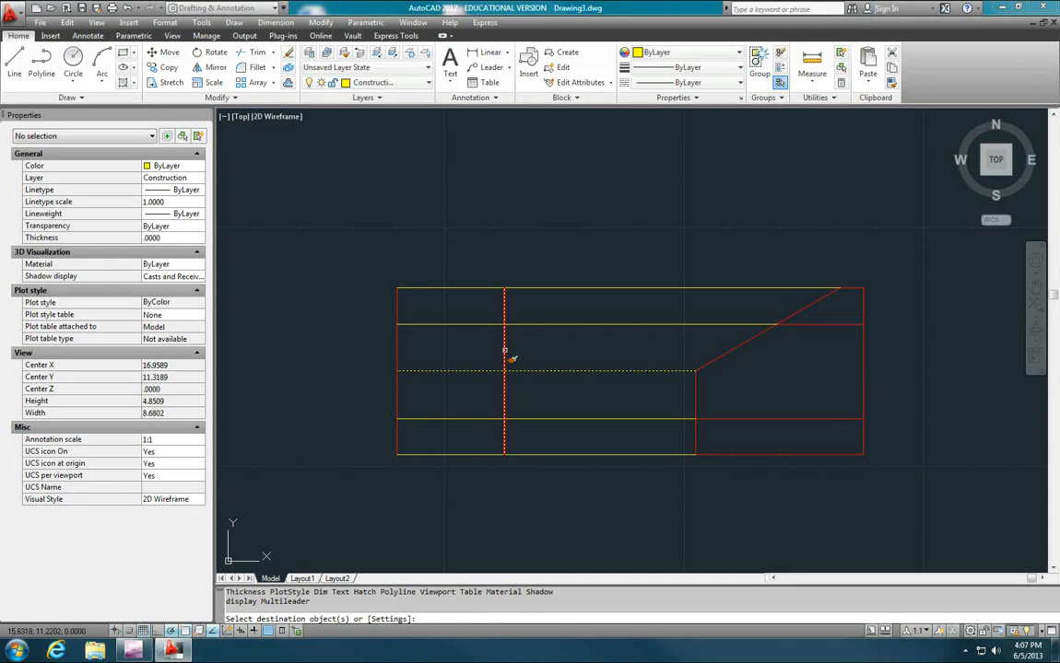
{"action": "left_click", "coordinate": [505, 359]}
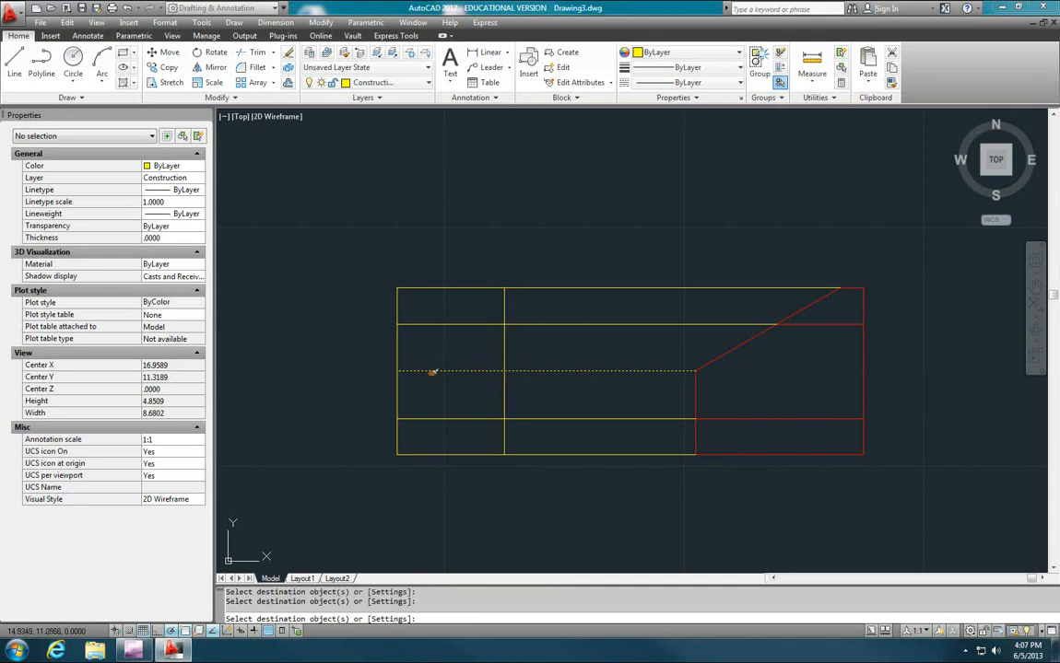
{"action": "key", "text": "Escape"}
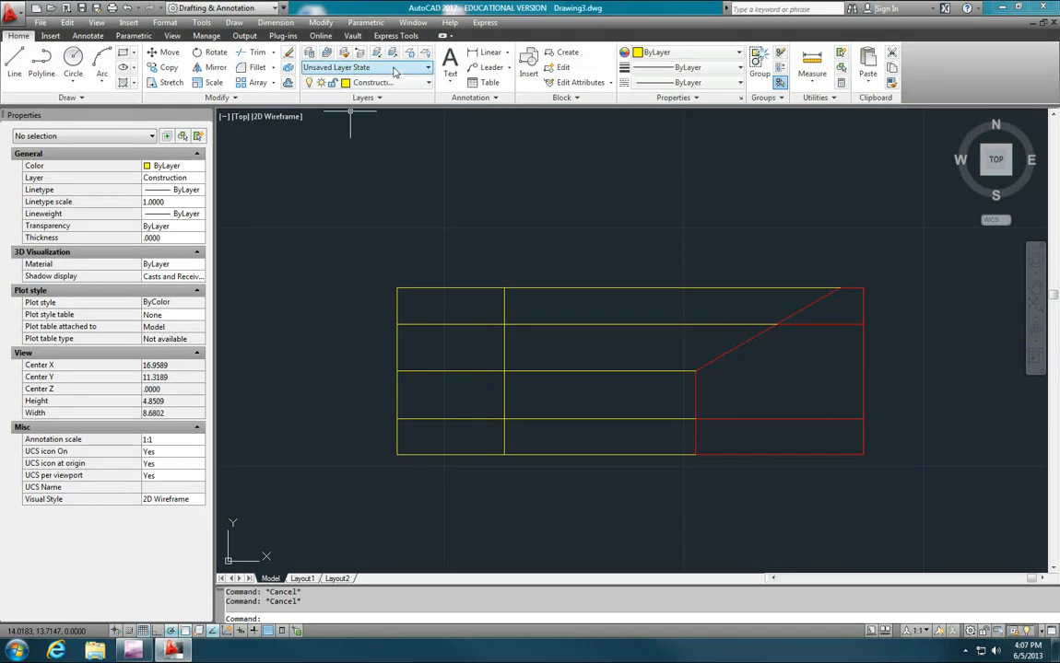
Make Visible the current layer and trace red lines along the front view's lower outline
{"action": "left_click", "coordinate": [427, 82]}
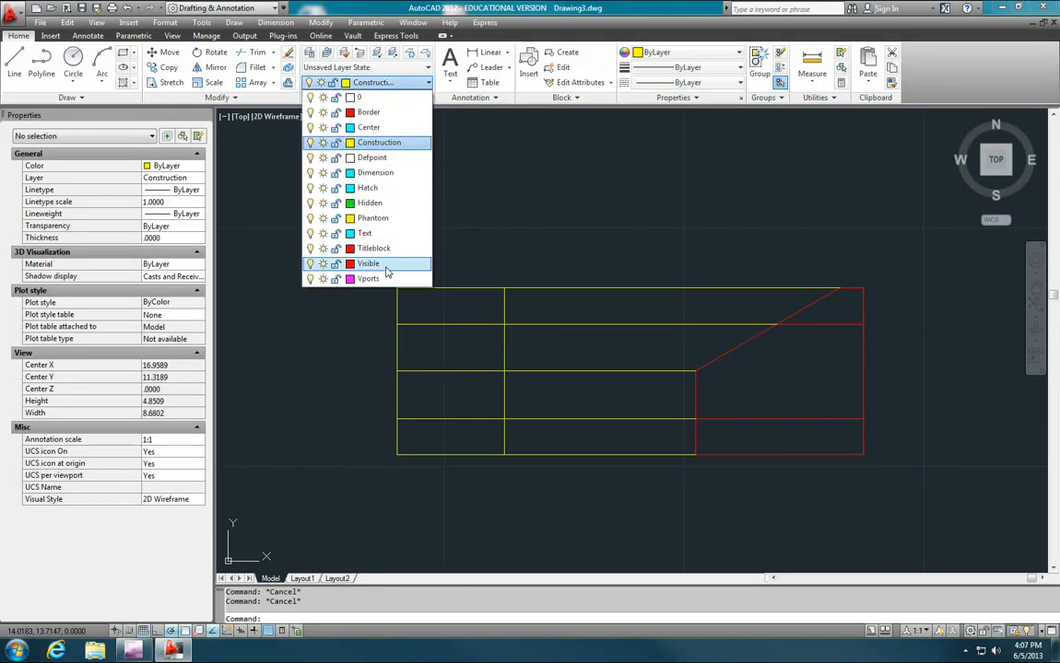
{"action": "left_click", "coordinate": [368, 263]}
{"action": "type", "text": "L"}
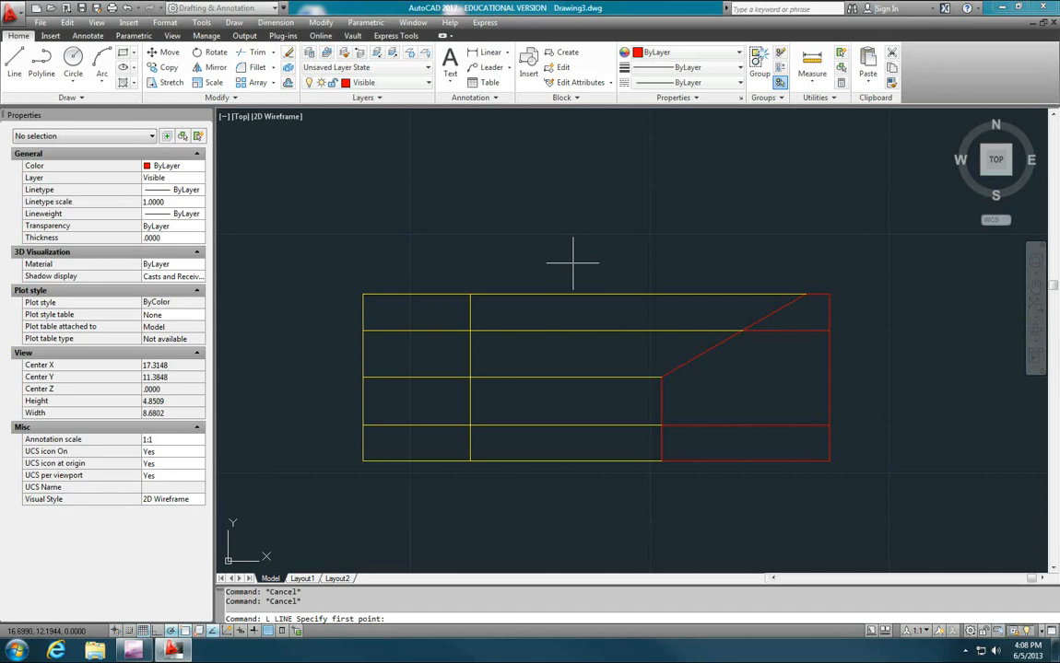
{"action": "mouse_move", "coordinate": [362, 462]}
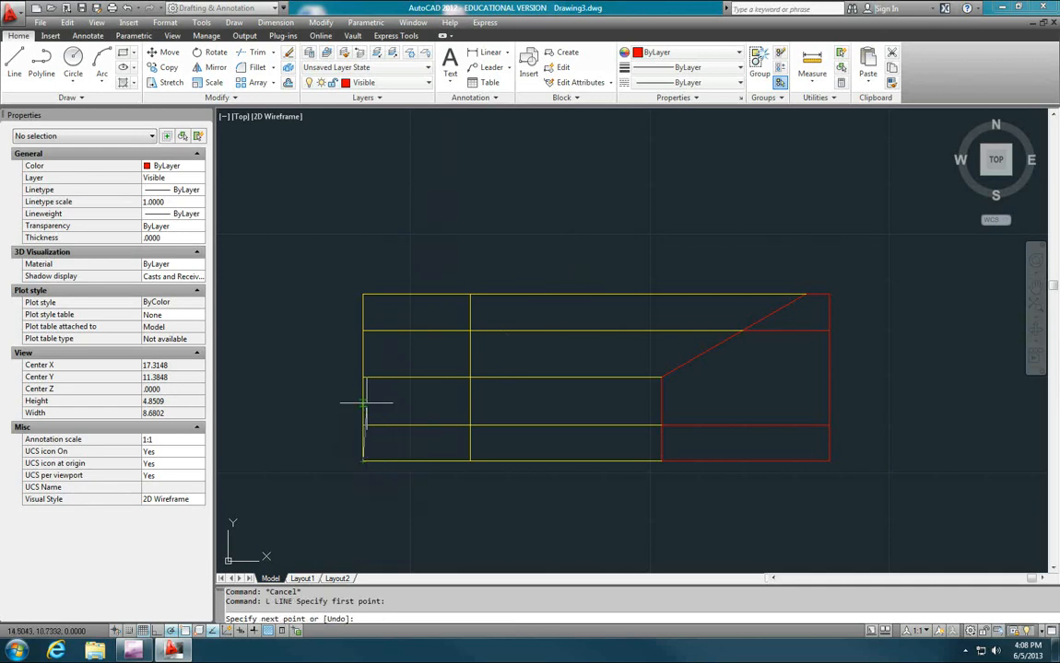
{"action": "mouse_move", "coordinate": [355, 433]}
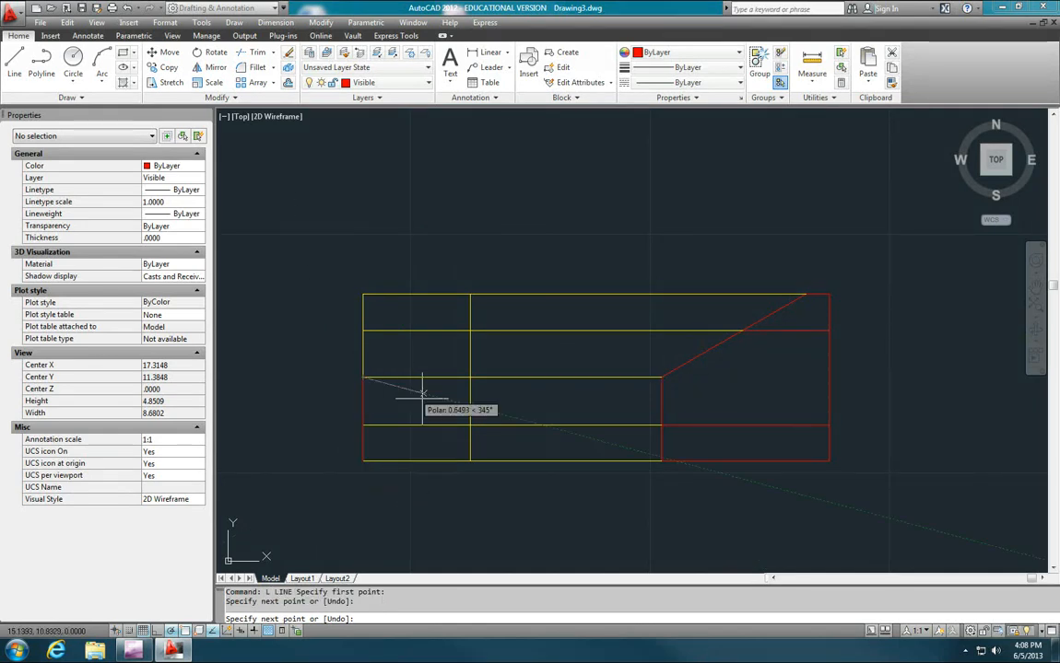
{"action": "mouse_move", "coordinate": [428, 387]}
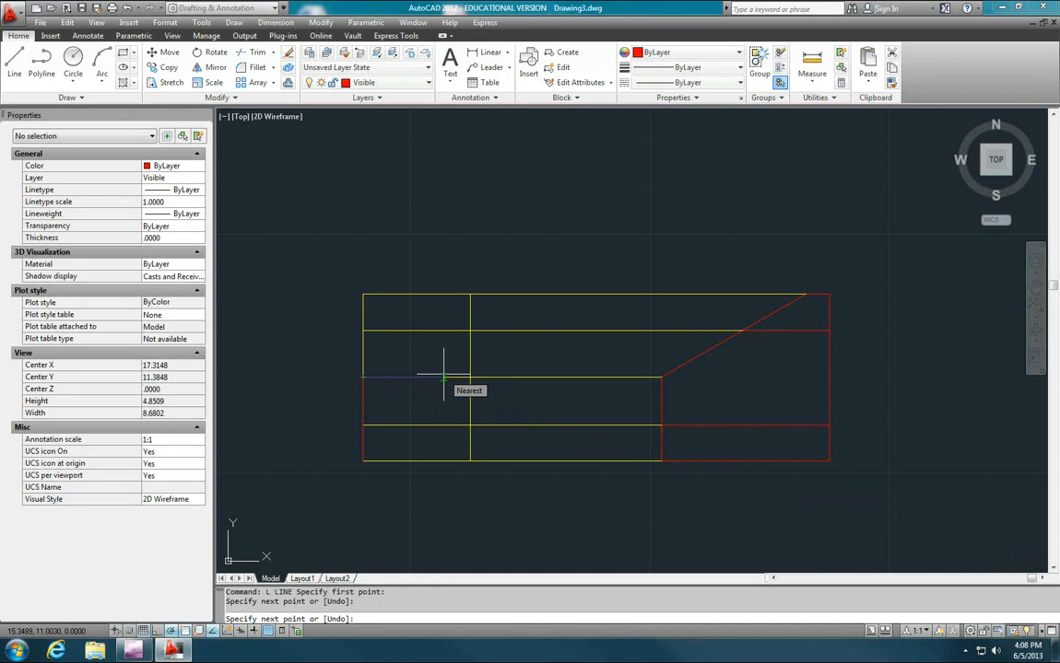
{"action": "key", "text": "Escape"}
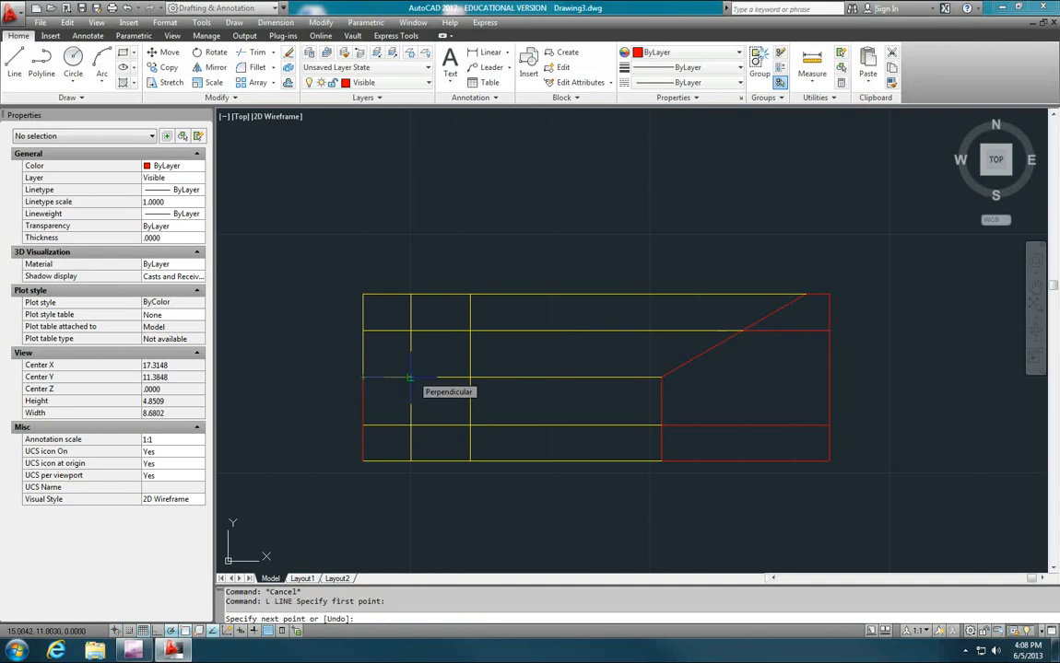
{"action": "left_click", "coordinate": [410, 378]}
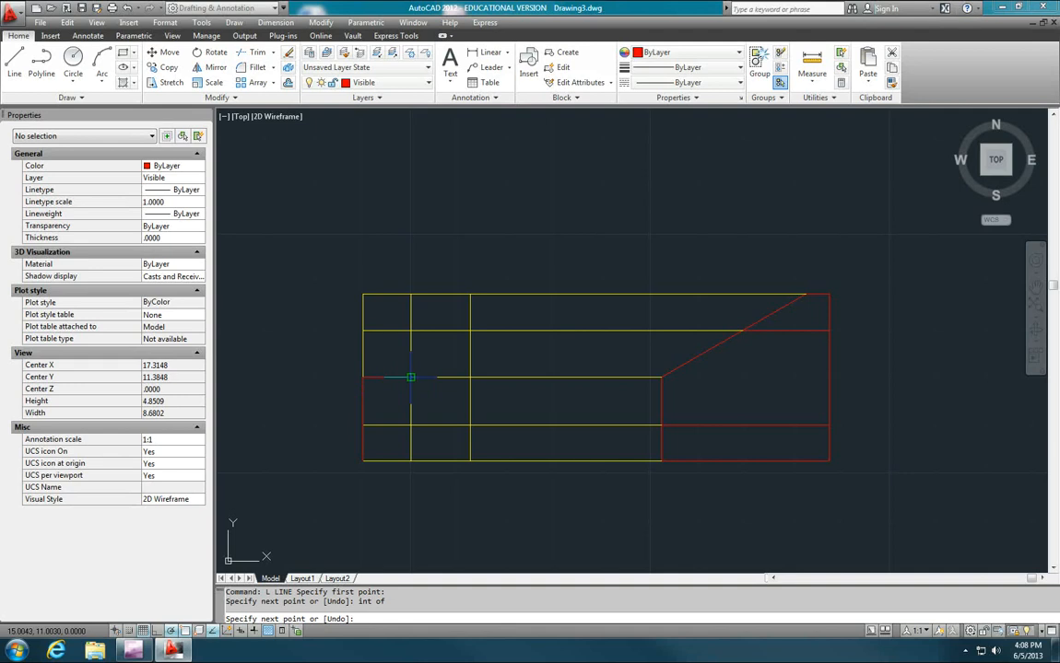
{"action": "mouse_move", "coordinate": [412, 410]}
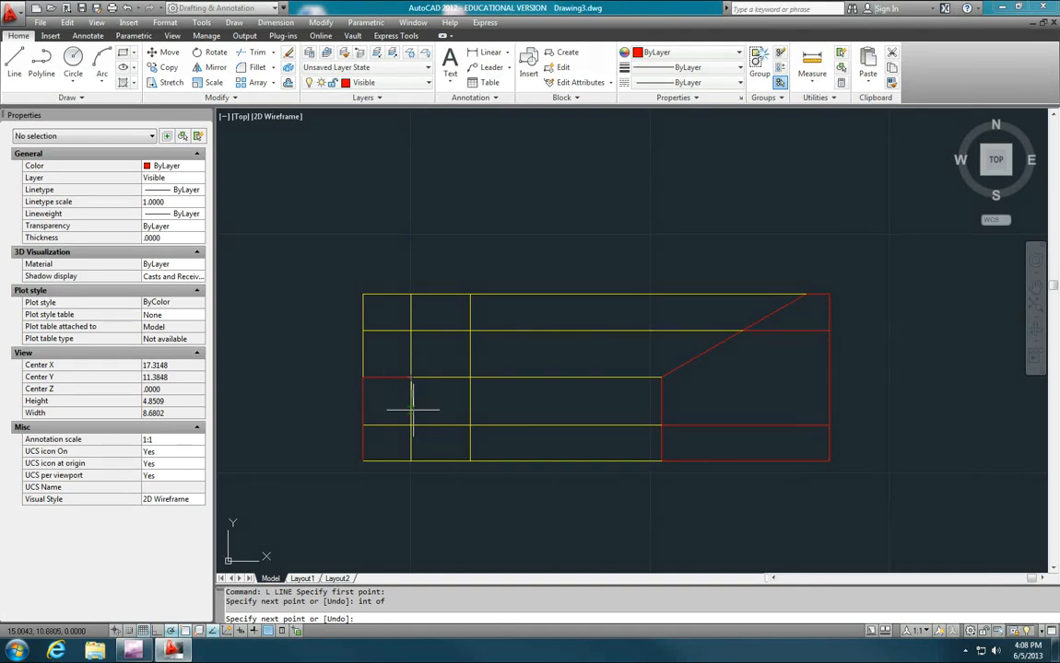